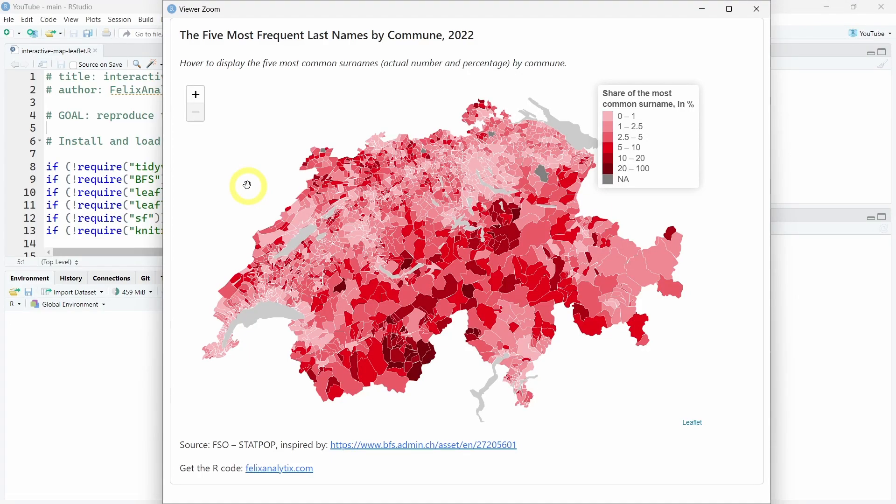
mouse_move(415, 193)
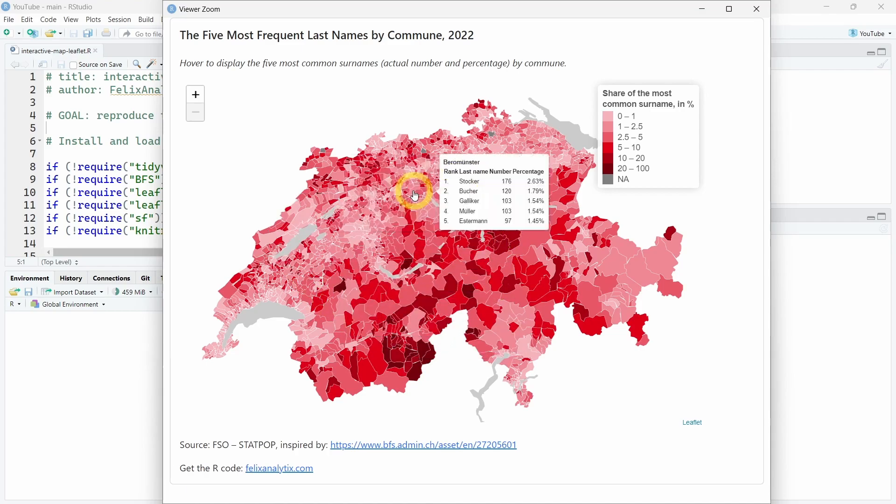
mouse_move(375, 266)
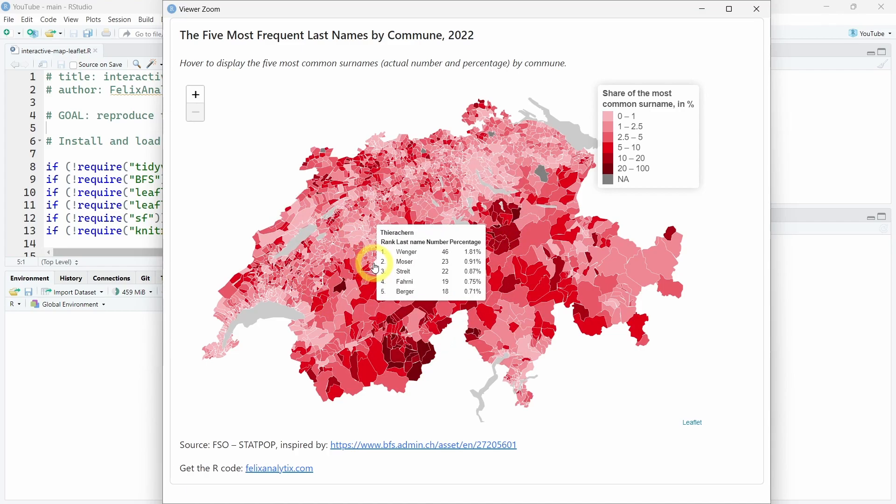
mouse_move(692, 422)
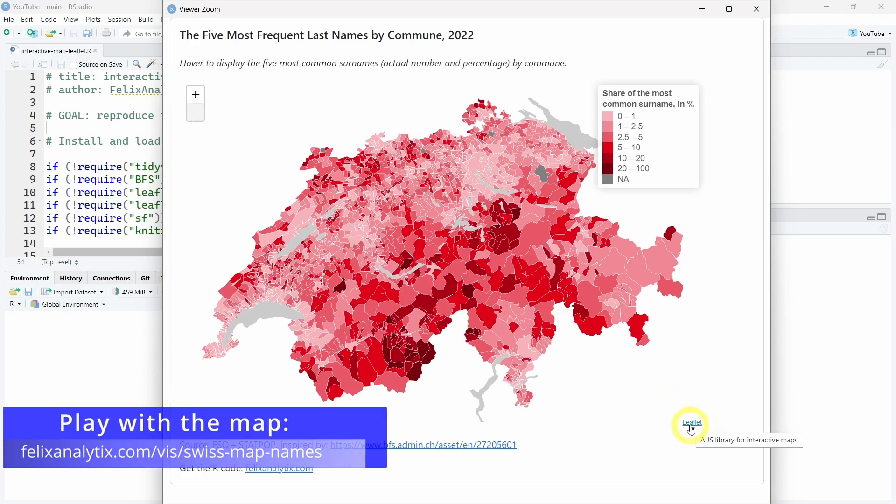
mouse_move(426, 363)
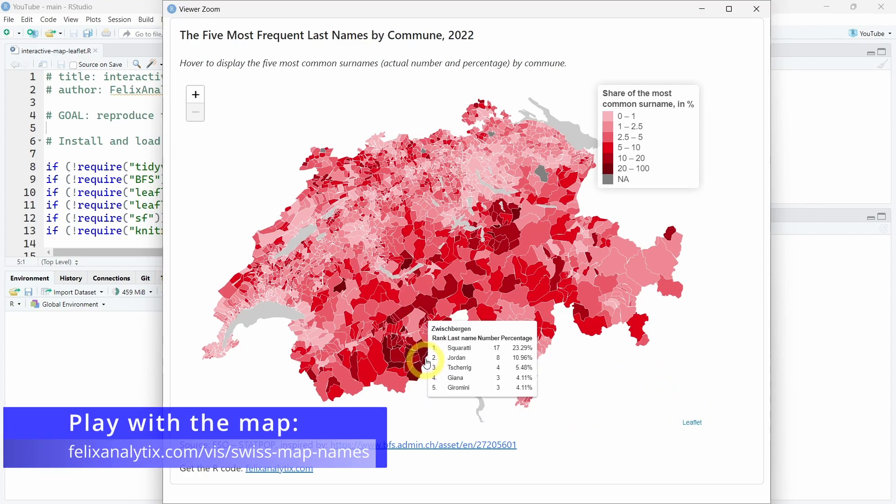
mouse_move(406, 314)
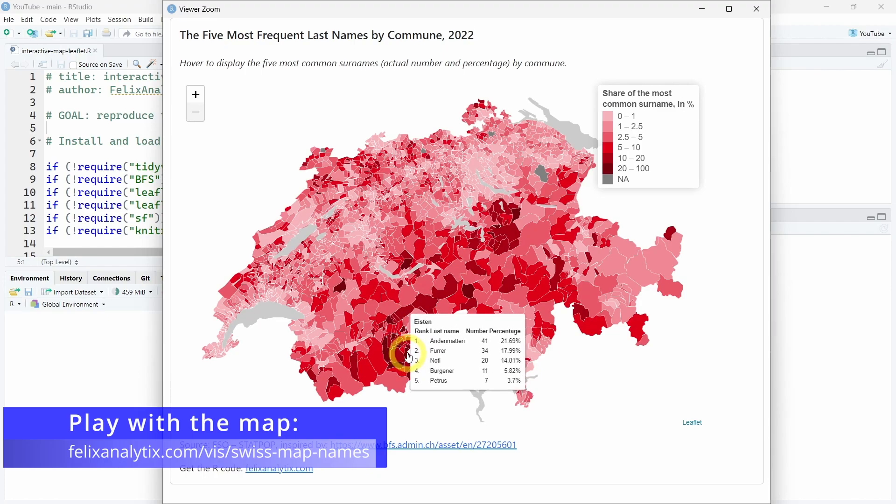
mouse_move(674, 139)
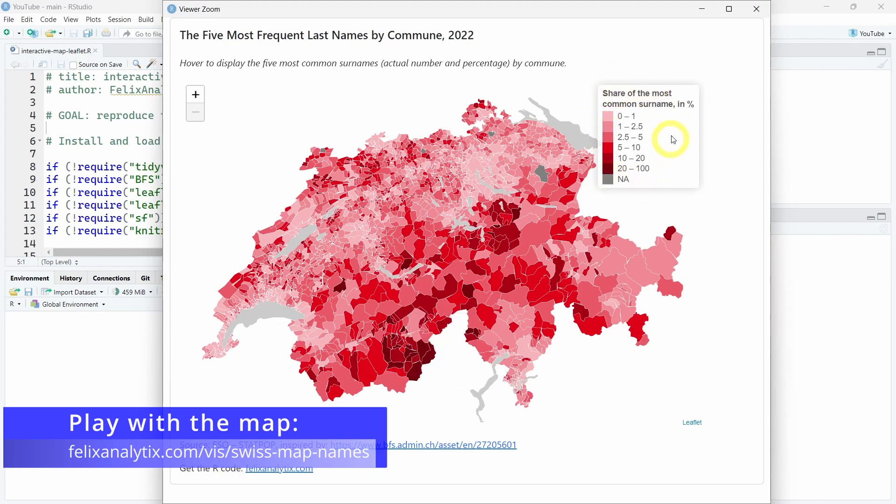
mouse_move(613, 120)
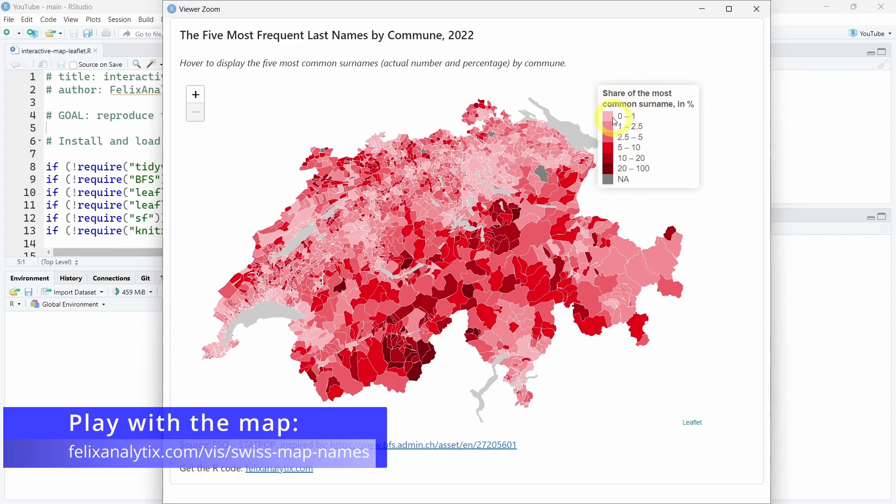
mouse_move(646, 136)
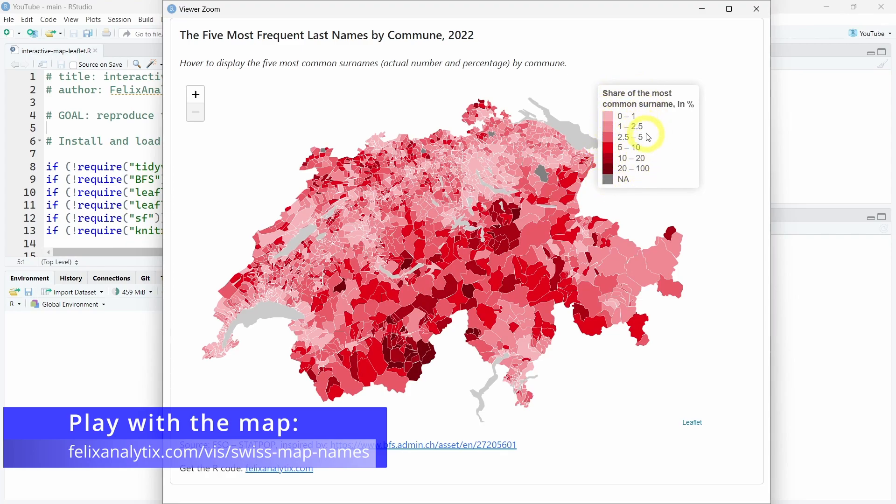
mouse_move(637, 118)
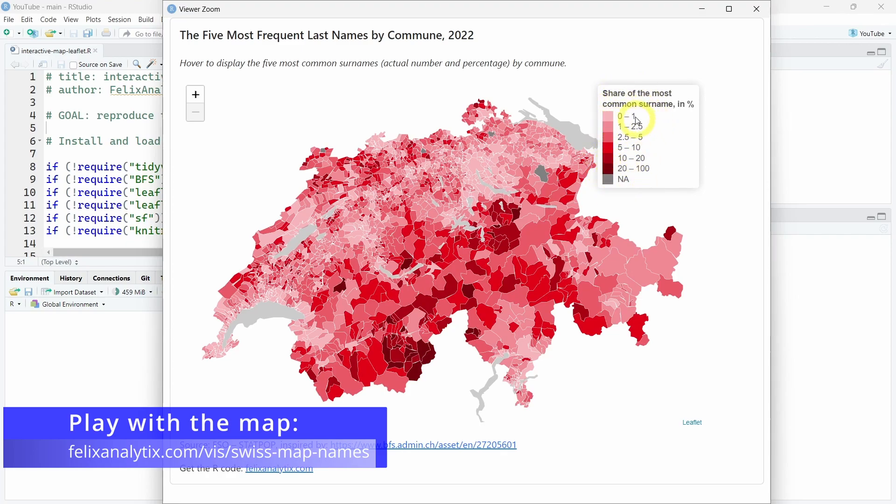
Step: Close the Viewer Zoom window and load tidyverse, BFS, leaflet, leaflet.extras, sf and knitr
click(441, 445)
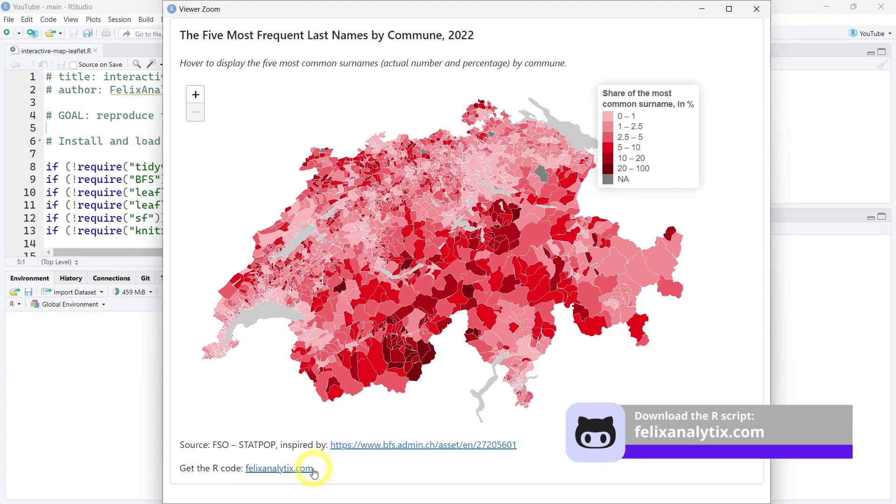
mouse_move(314, 474)
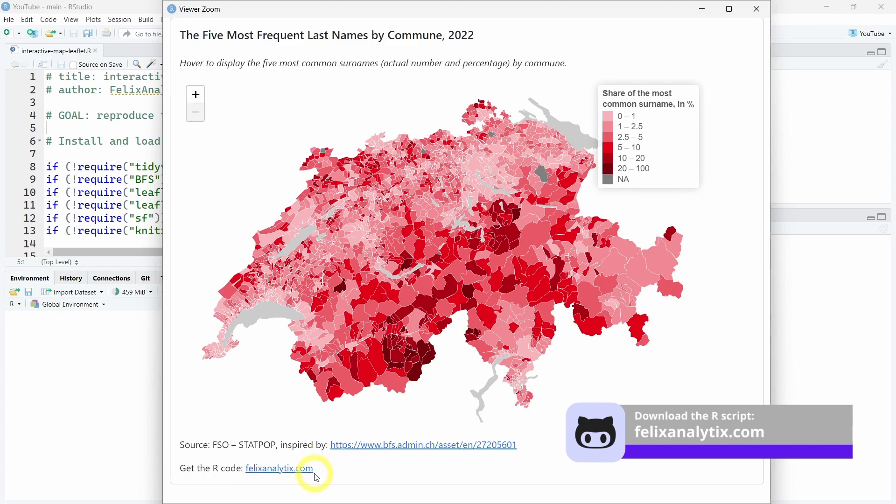
mouse_move(383, 345)
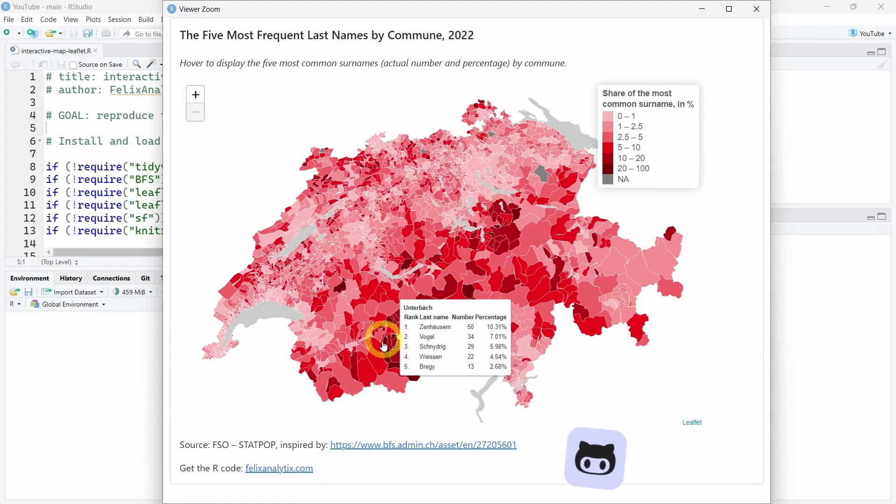
click(756, 9)
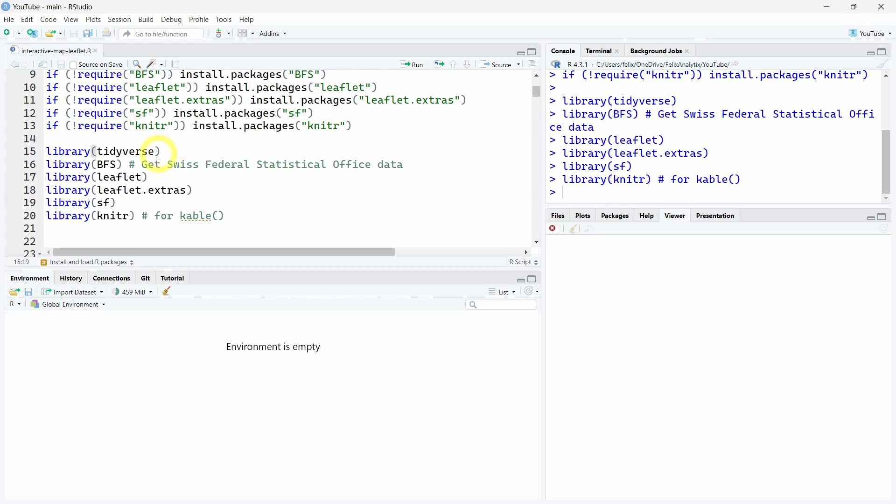
mouse_move(135, 168)
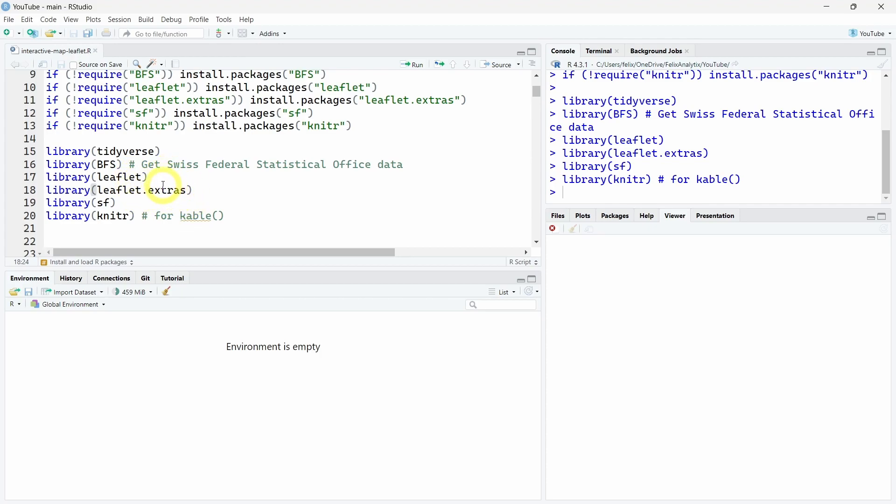
click(116, 202)
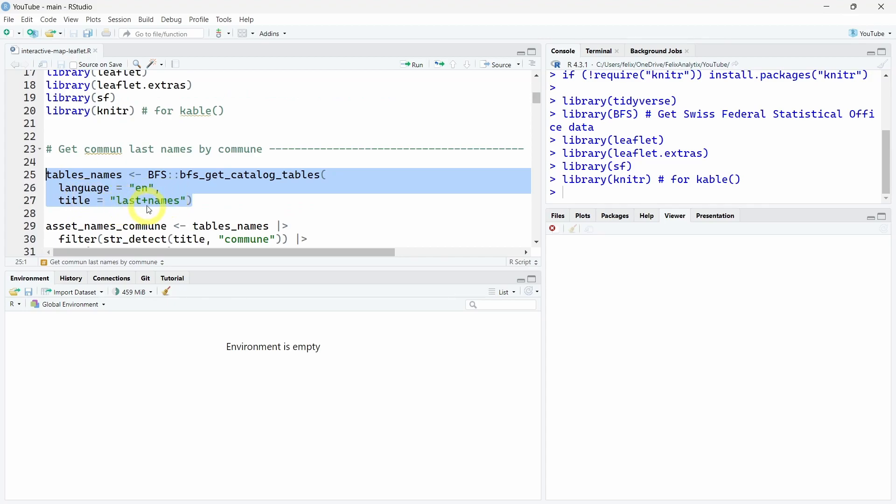
Step: Run bfs_get_catalog_tables to fetch the English last-name tables into tables_names (8 rows, 7 variables)
click(148, 206)
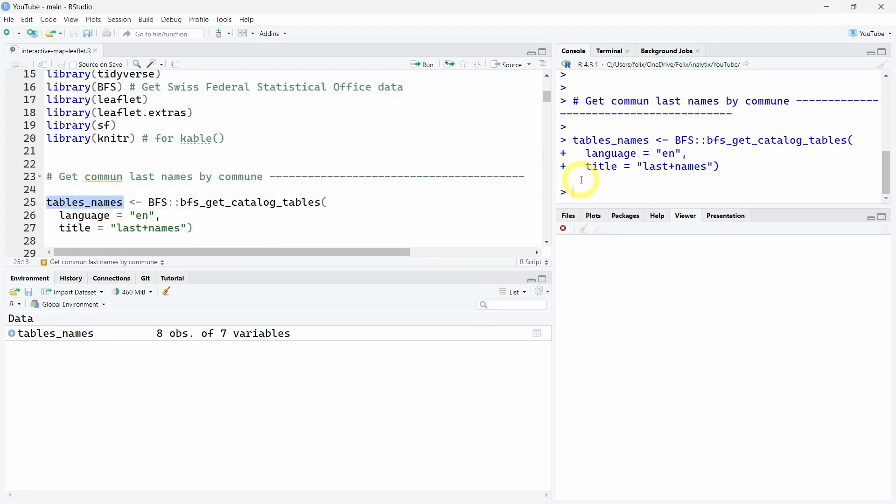
text(View(tables_names)
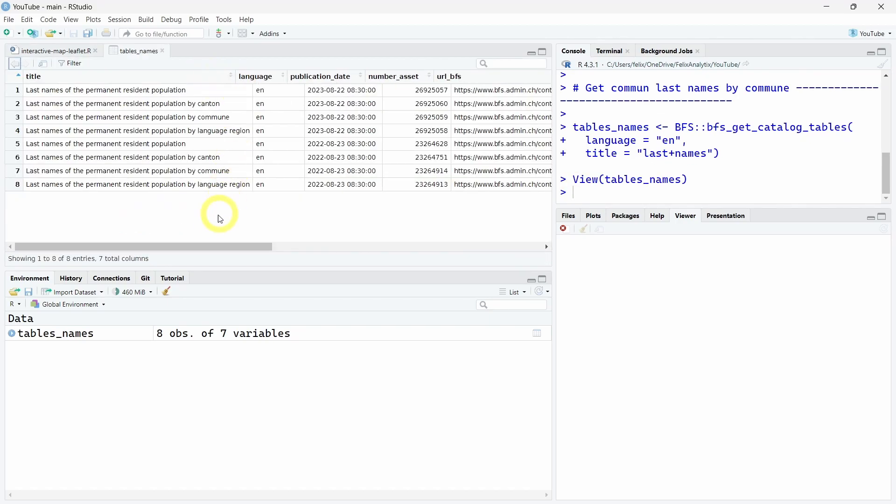
mouse_move(87, 220)
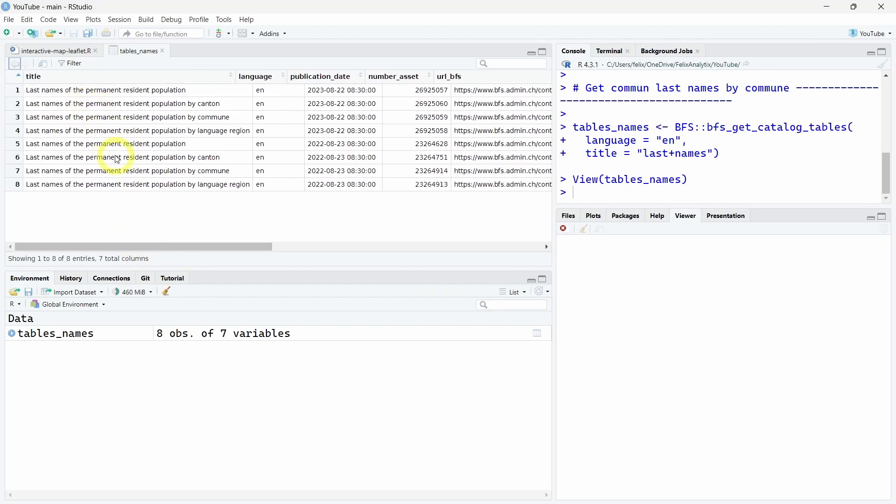
mouse_move(215, 118)
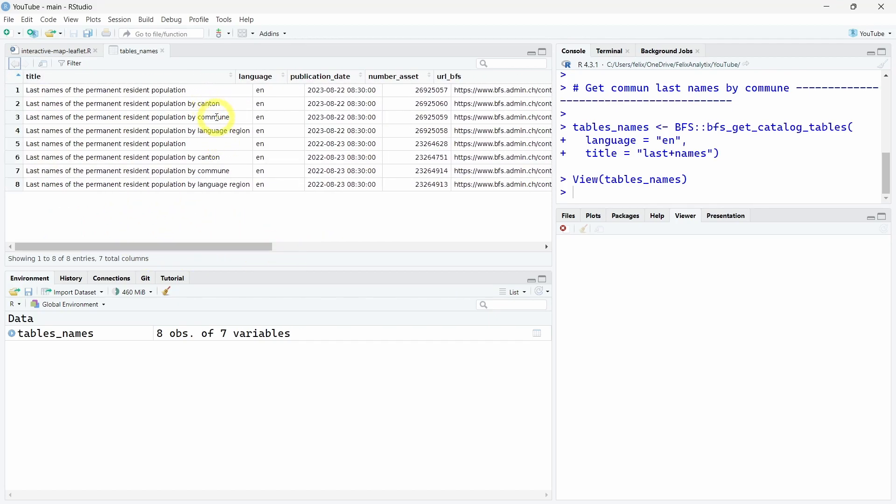
Step: View tables_names, mark the commune-level last-names table title and return to the script
double_click(131, 118)
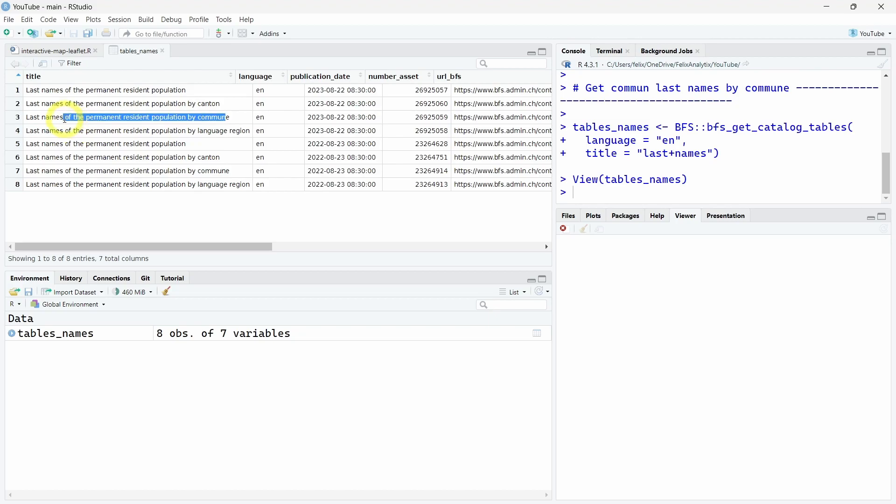
click(54, 50)
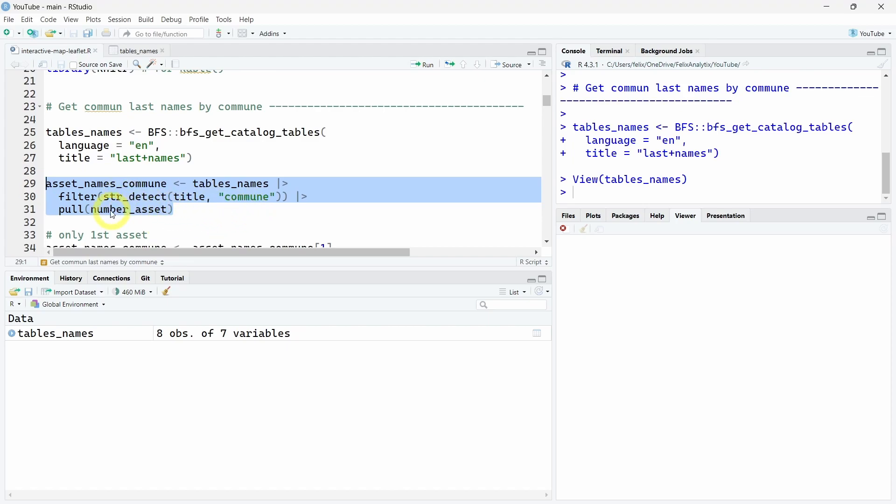
mouse_move(248, 197)
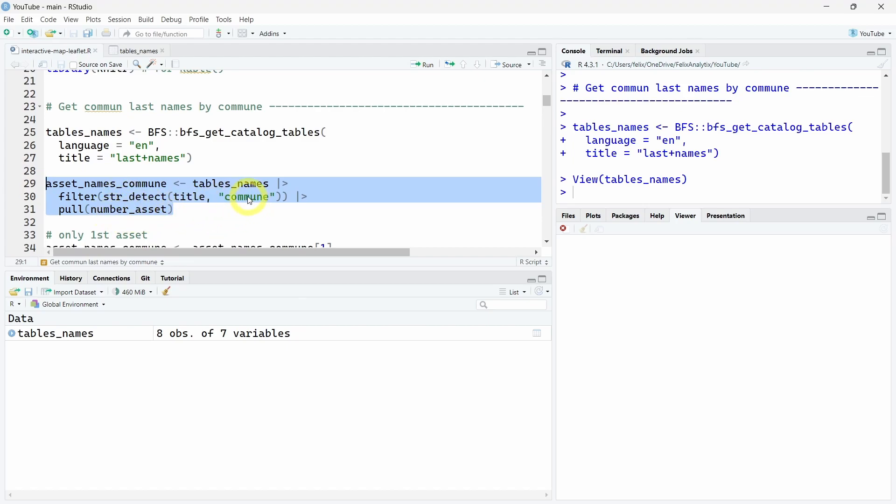
Step: Trim the commune asset numbers to 26925059 and fetch its metadata into meta
click(426, 65)
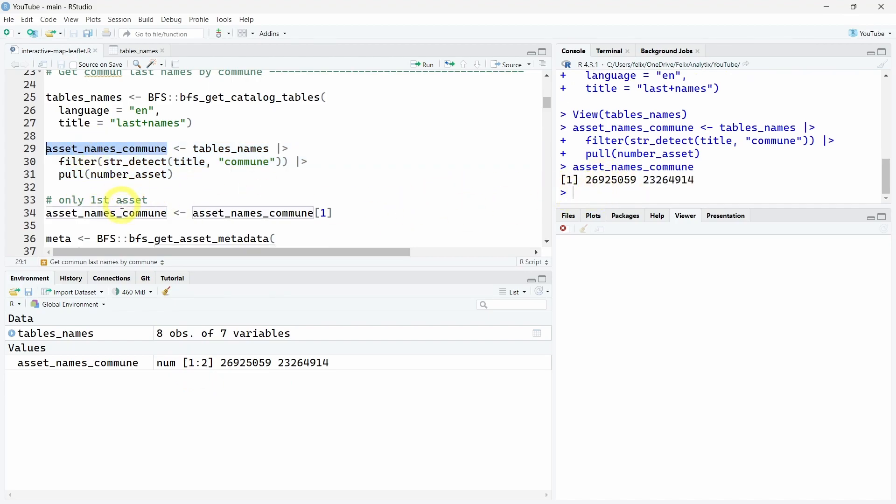
click(426, 64)
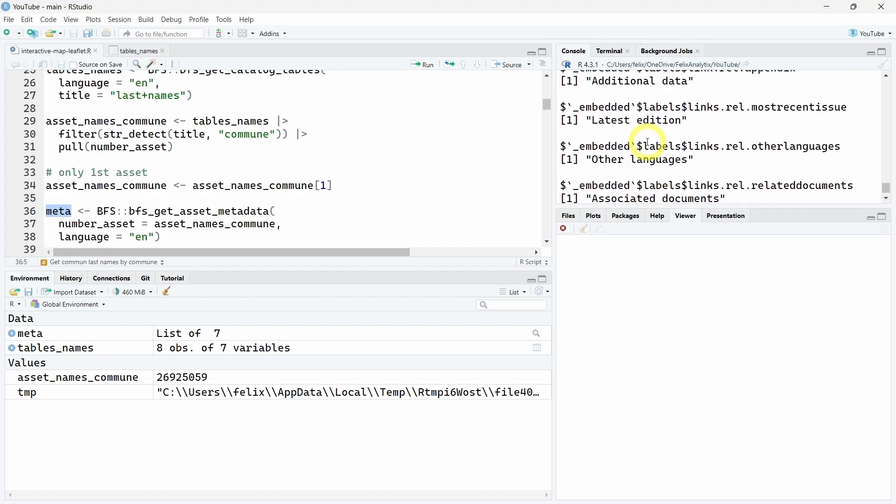
scroll(down, 3)
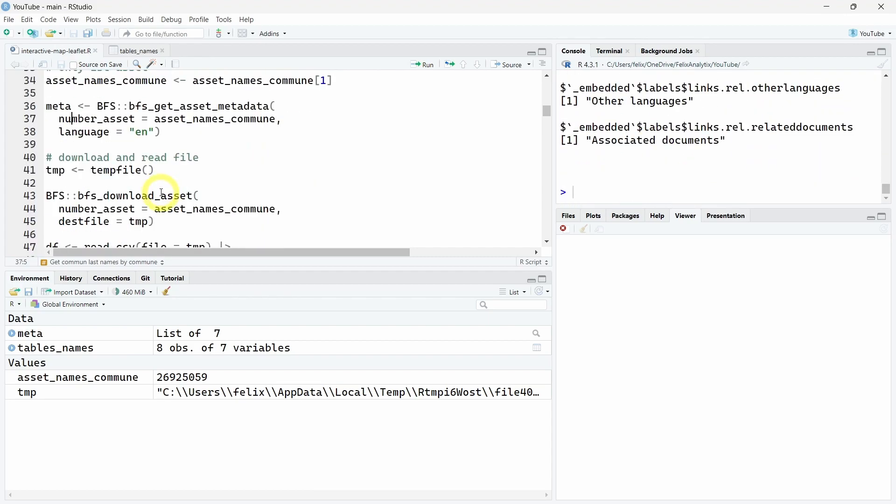
Step: Download the asset to a tempfile and read it into df, dropping the time period and status columns
scroll(down, 3)
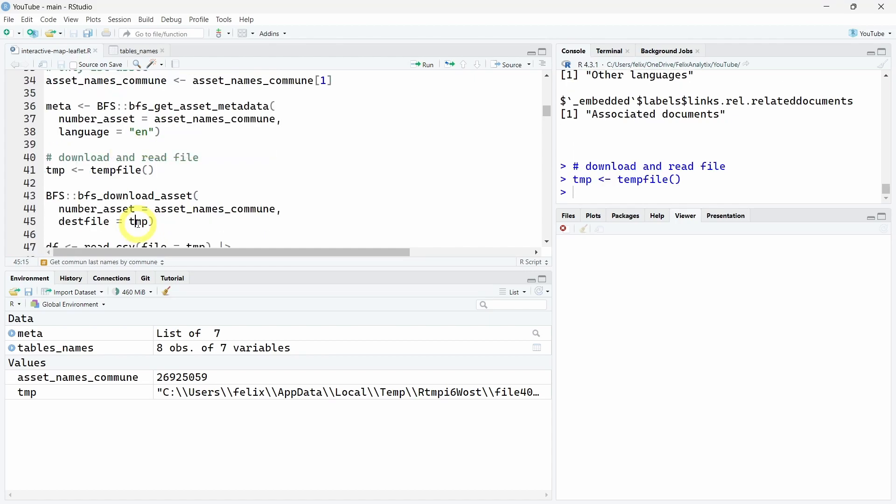
double_click(138, 223)
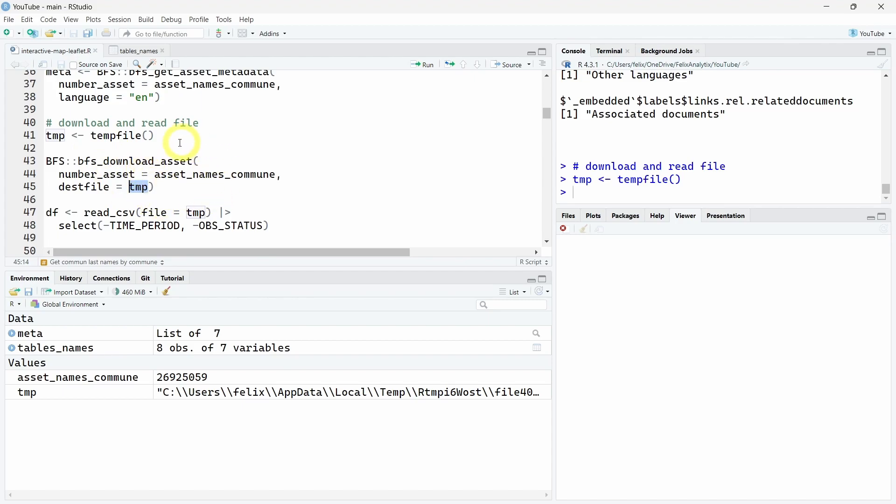
click(196, 212)
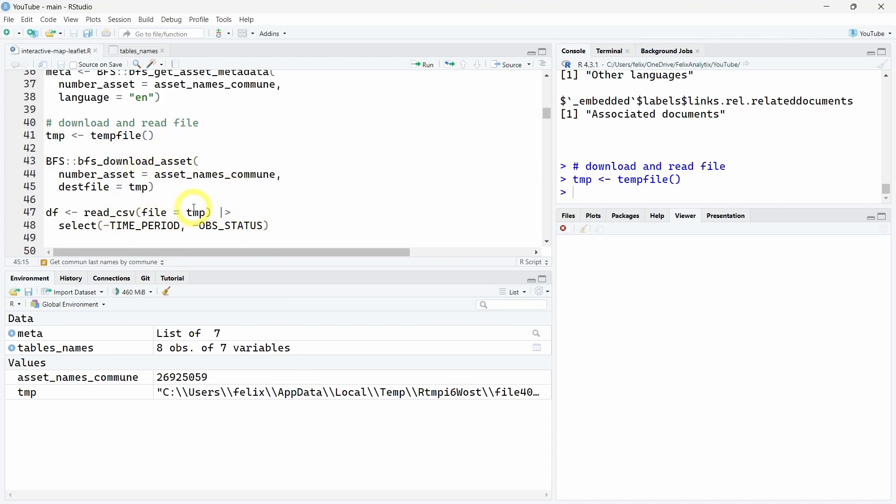
double_click(107, 213)
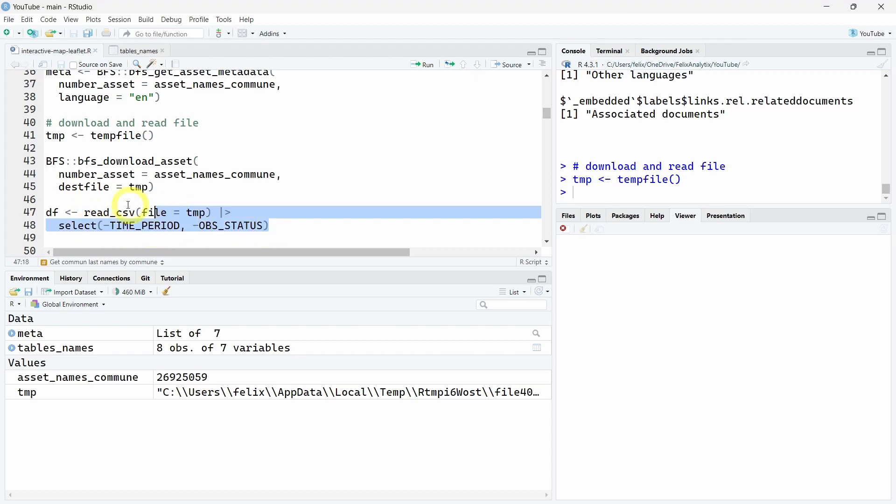
click(426, 64)
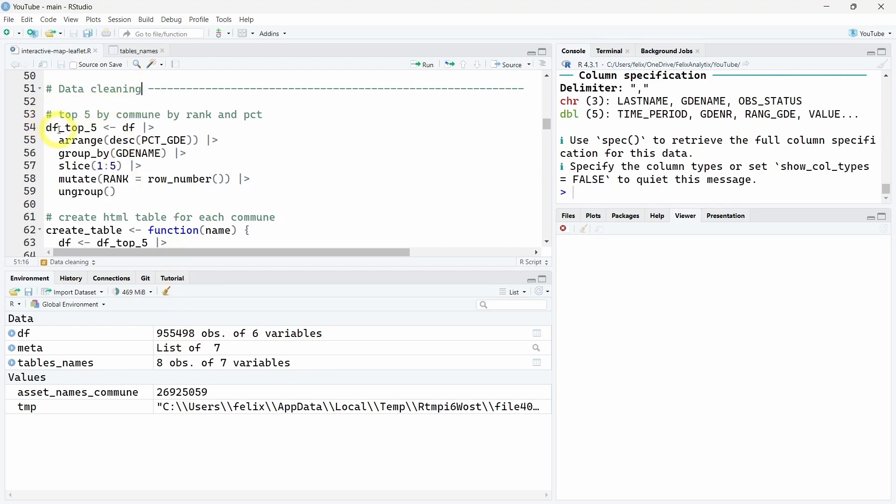
Step: Build df_top_5 with each commune's top five surnames and review create_table's commune filter
click(97, 127)
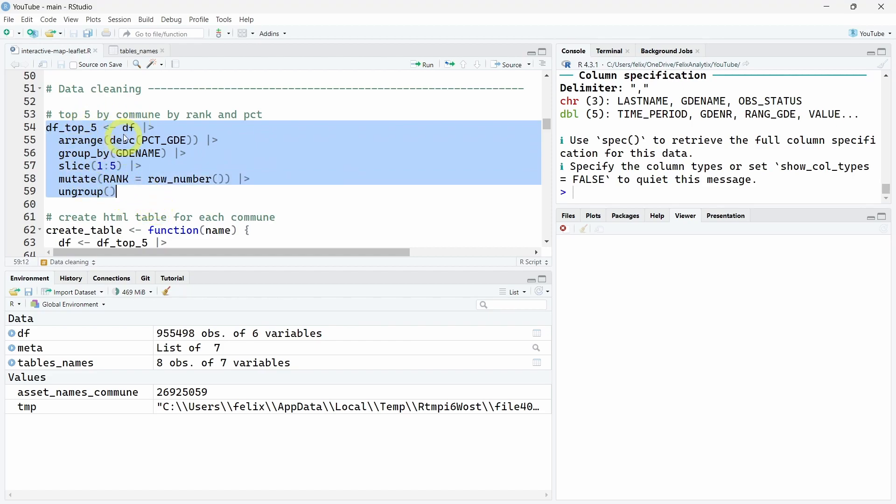
mouse_move(86, 143)
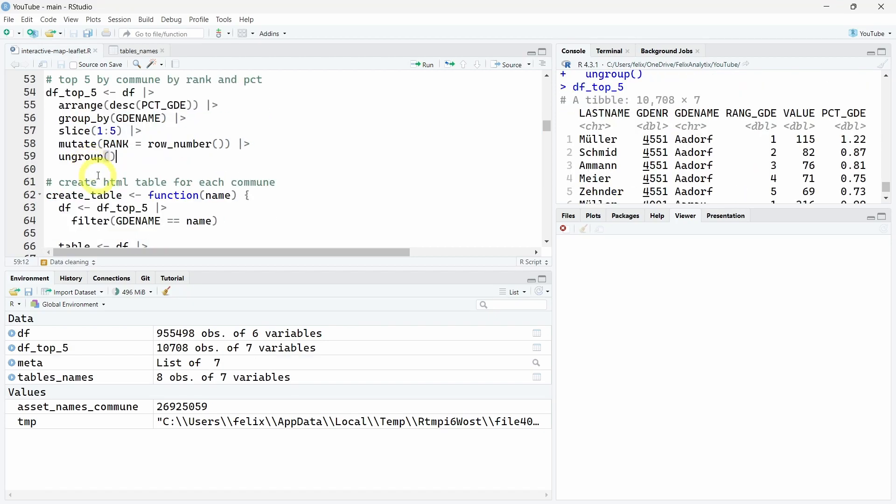
scroll(down, 3)
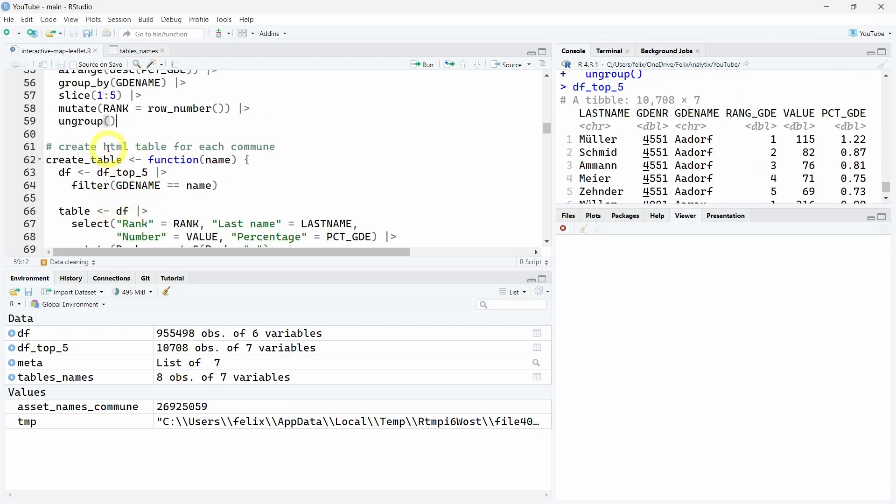
scroll(down, 3)
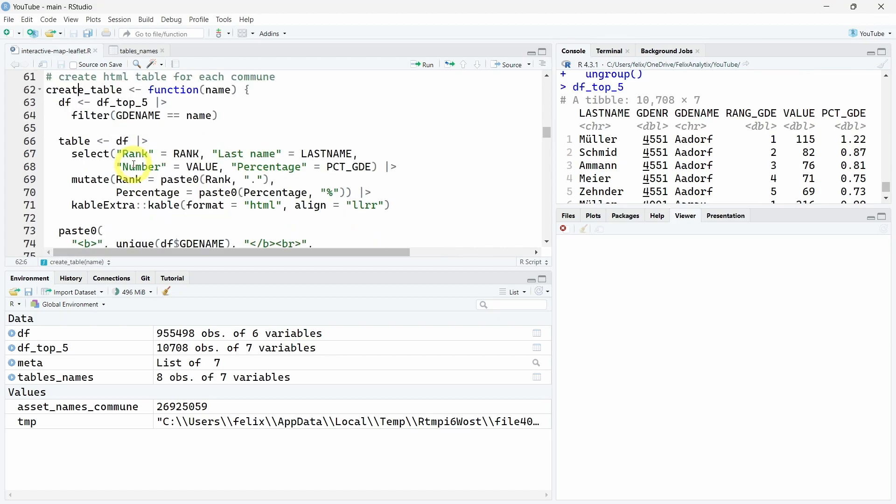
mouse_move(449, 274)
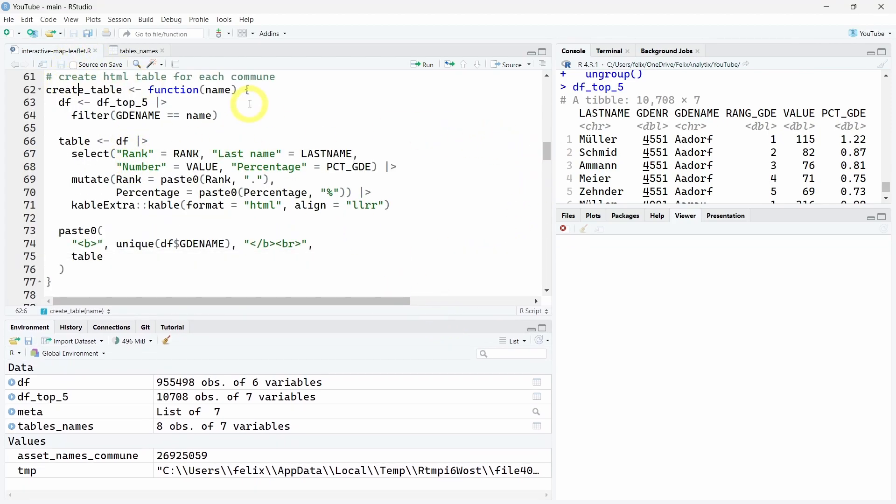
double_click(136, 116)
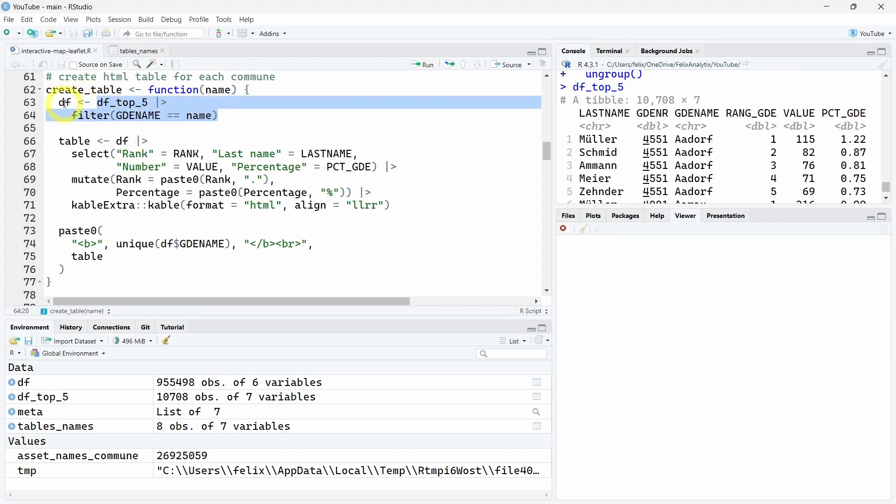
Step: Define create_table with kable HTML output and build df_with_tables via map_chr, then print it
click(167, 205)
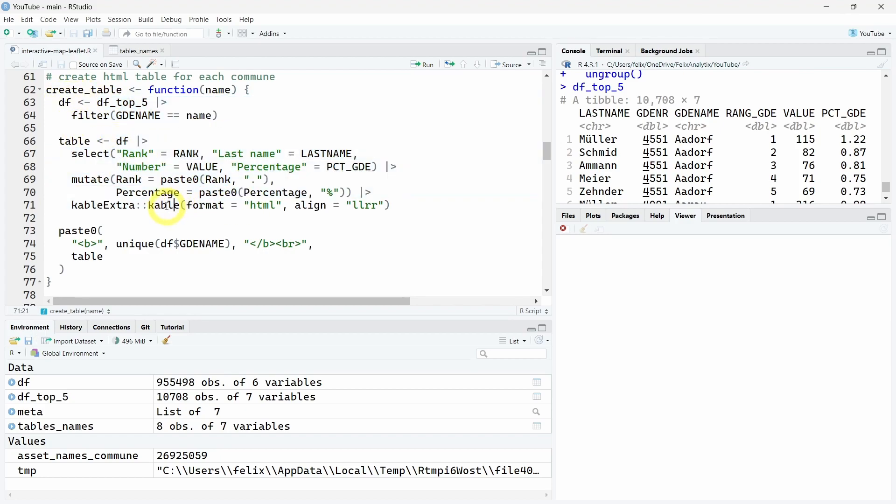
double_click(262, 206)
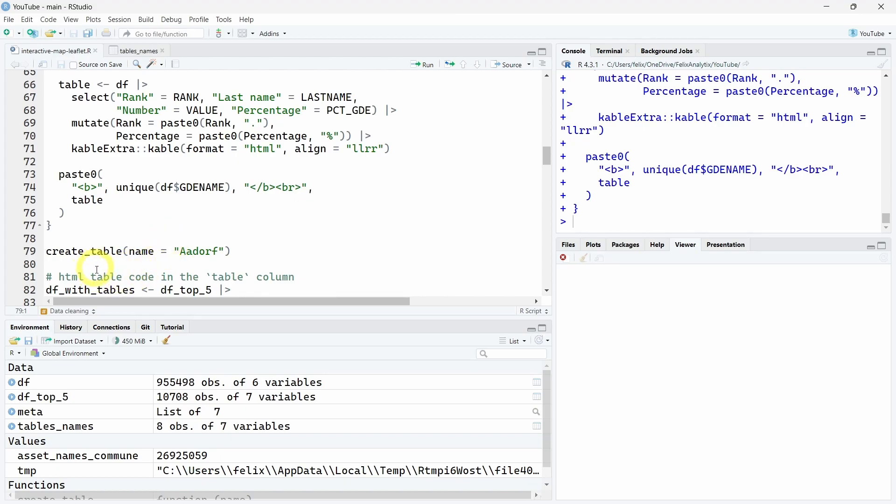
double_click(138, 251)
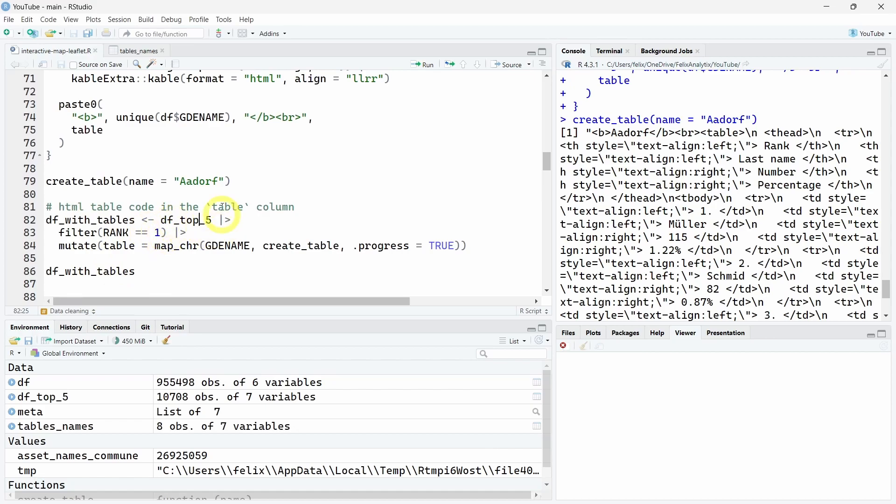
double_click(119, 246)
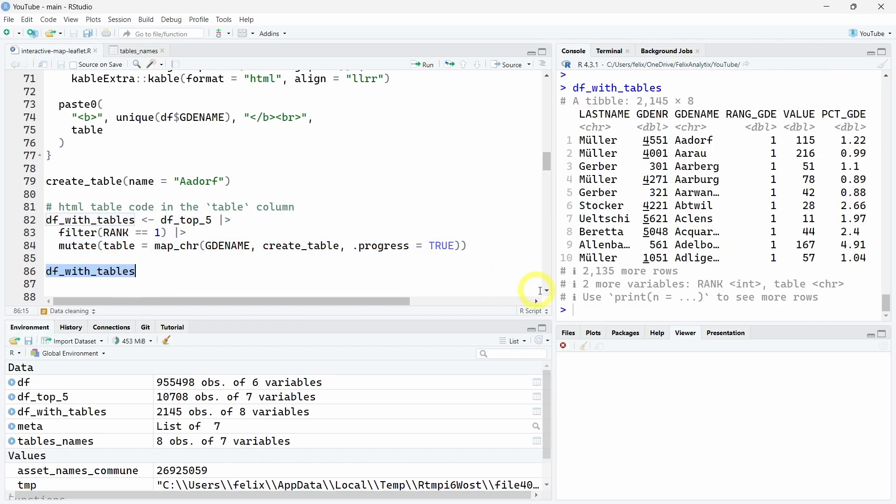
Step: View df_with_tables and preview the full HTML table for Aadorf's top five surnames
text(View(df_with_tables))
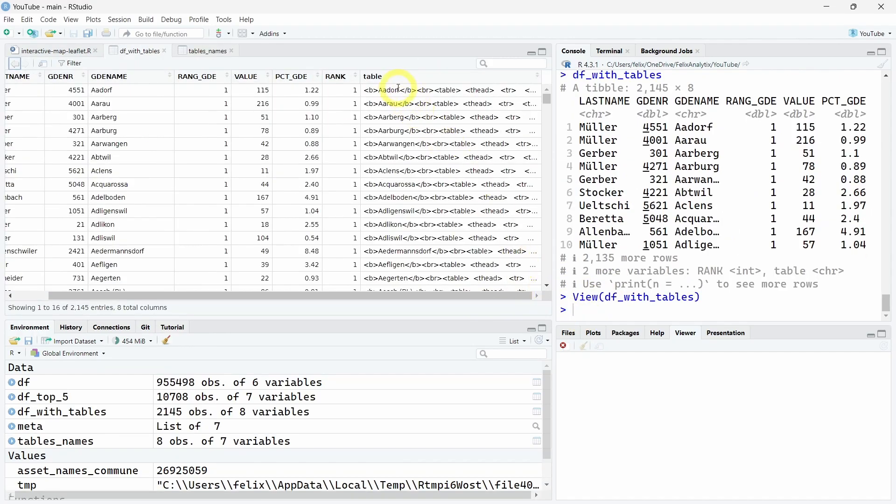
click(389, 89)
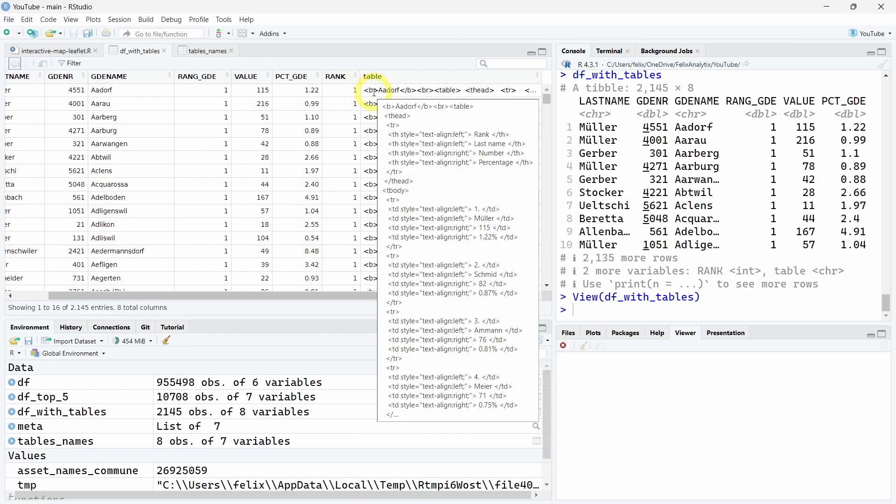
mouse_move(377, 137)
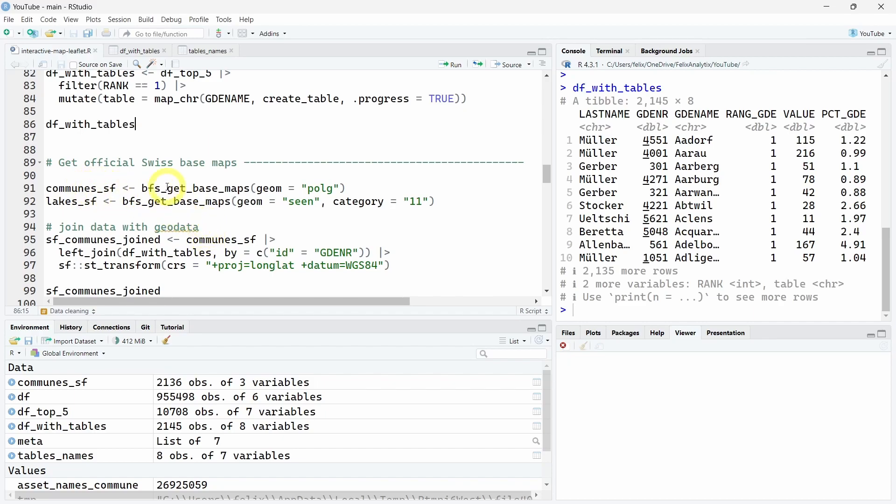
Step: Print communes_sf, load lakes_sf and join the surname data into sf_communes_joined in WGS84
double_click(196, 188)
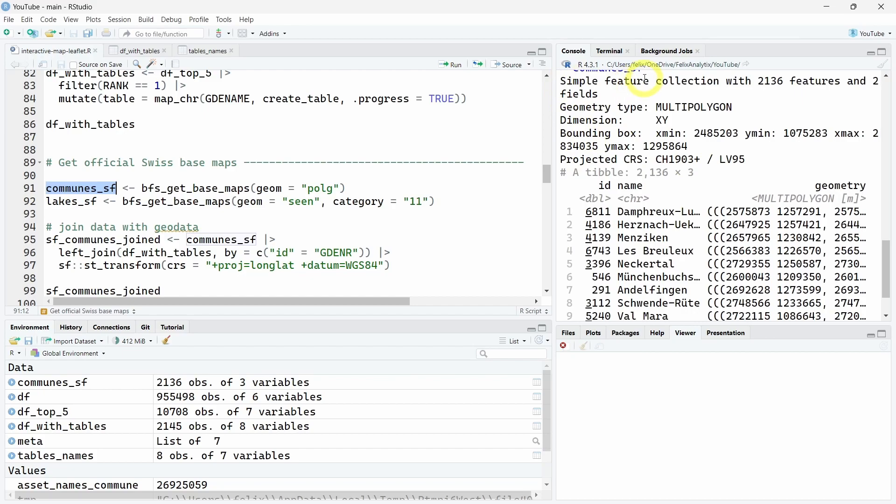
scroll(down, 3)
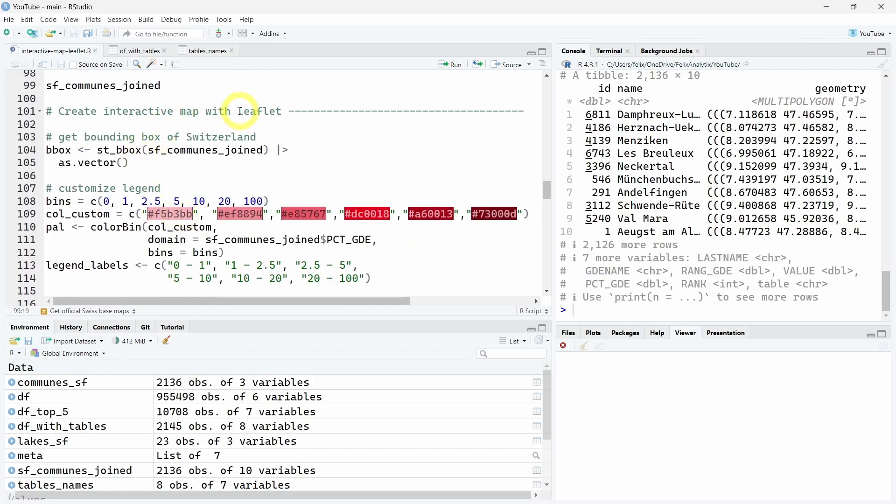
Step: Run st_bbox for Switzerland's bounding box, then bins, col_custom, colorBin pal and legend_labels
double_click(259, 111)
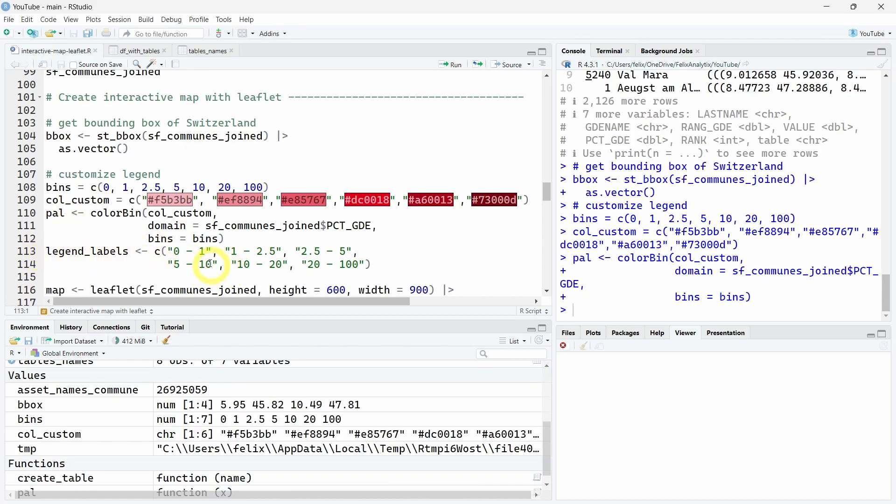
mouse_move(40, 252)
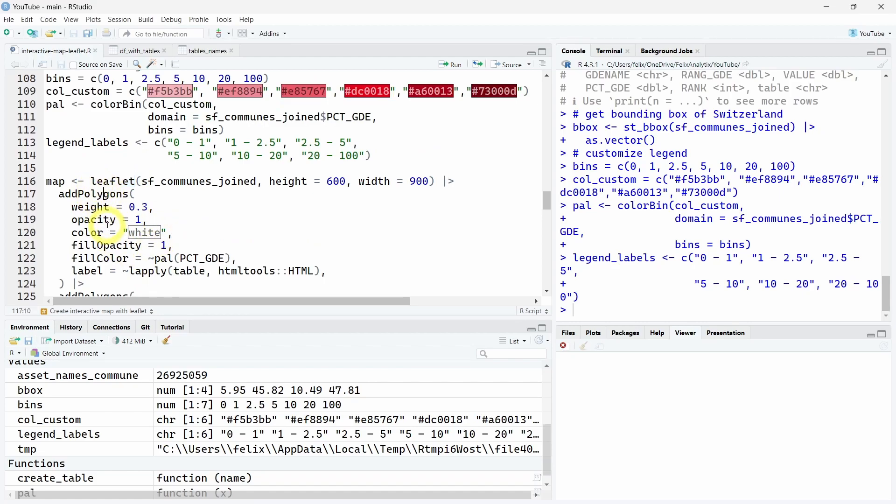
Step: Review the leaflet map code: the polygon layer, map object and lapply-built HTML hover labels
double_click(113, 181)
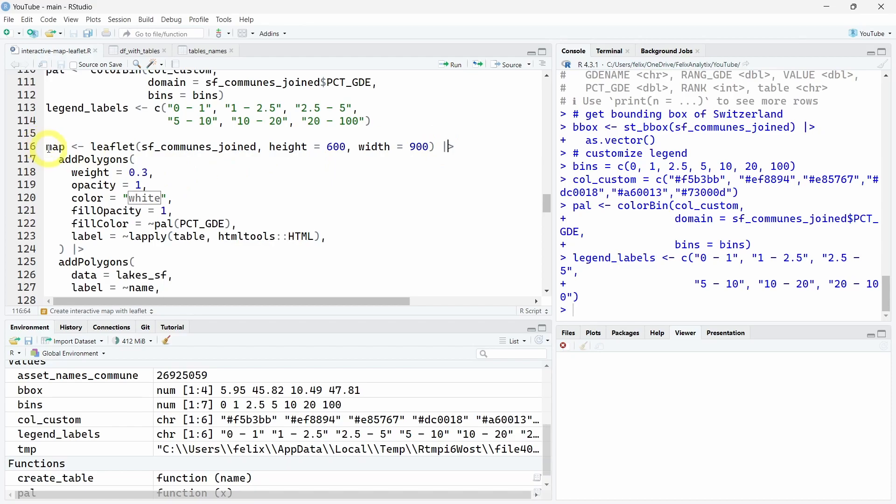
double_click(94, 159)
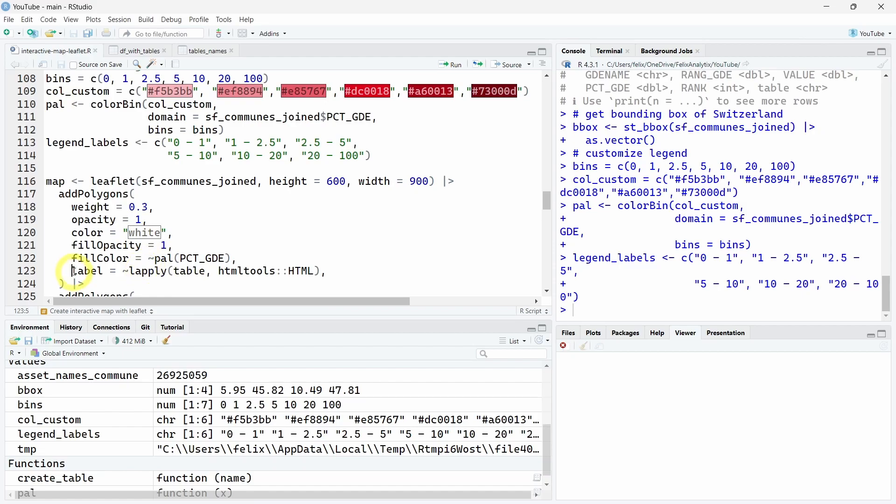
double_click(86, 271)
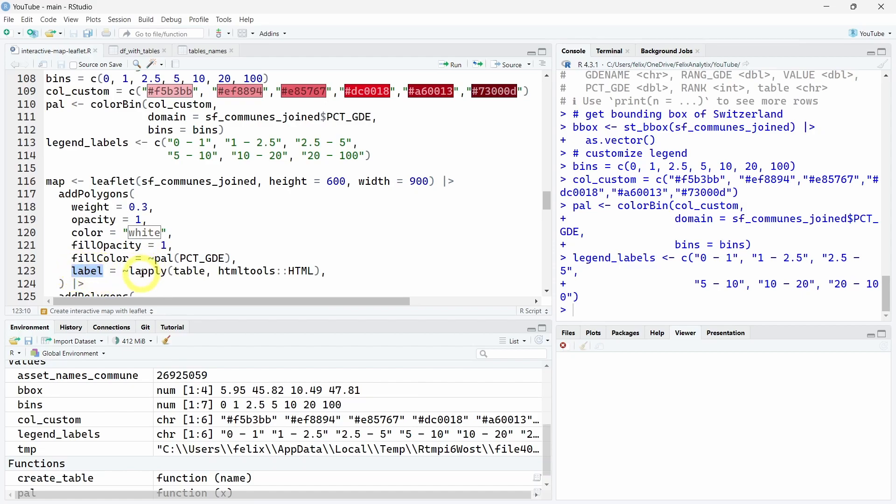
double_click(189, 271)
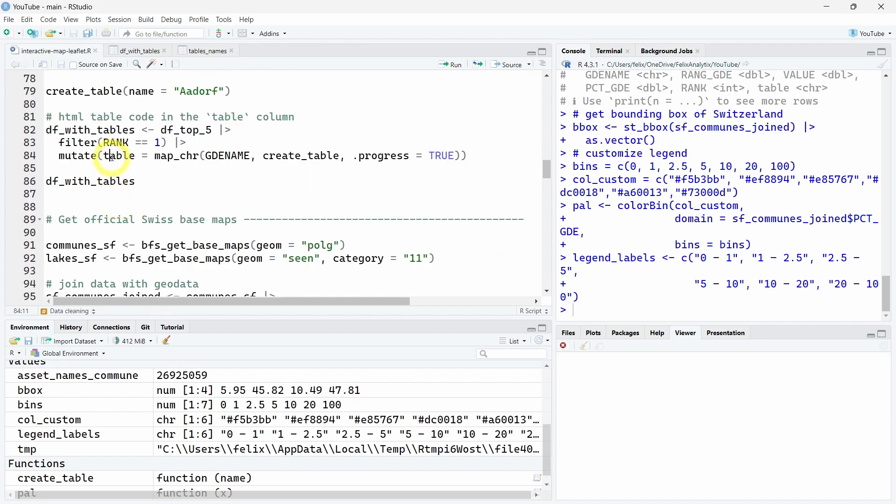
scroll(down, 3)
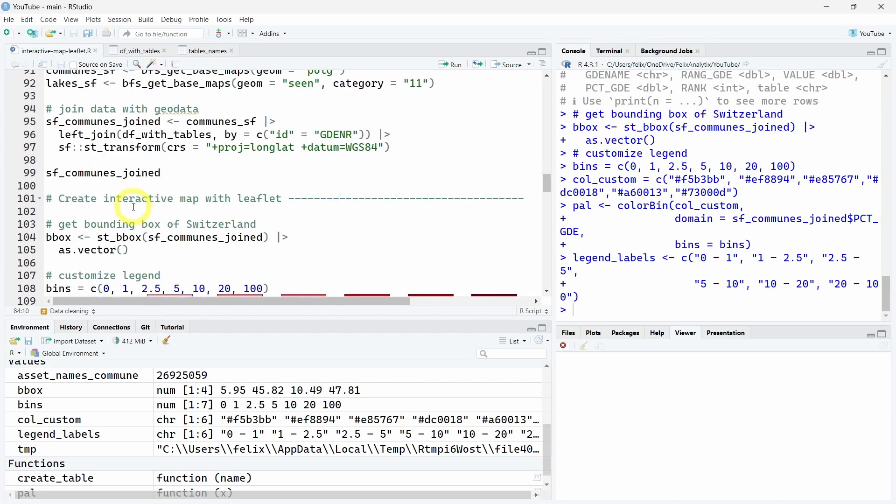
scroll(down, 3)
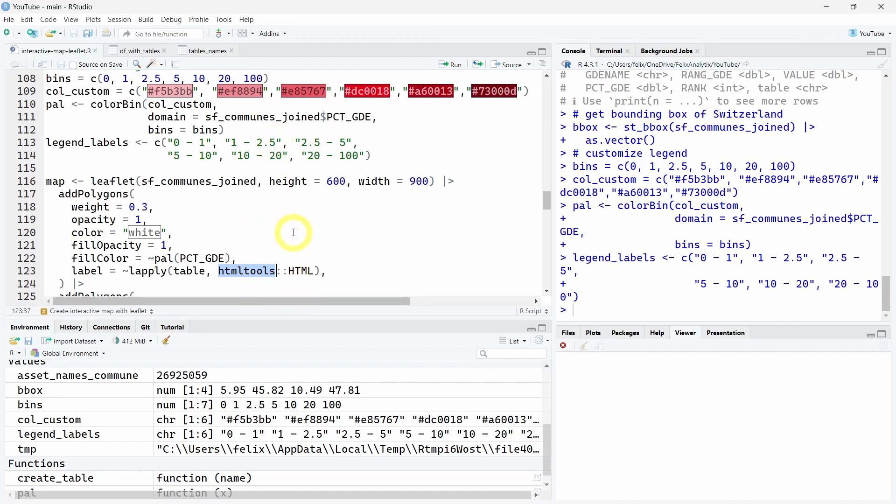
mouse_move(246, 251)
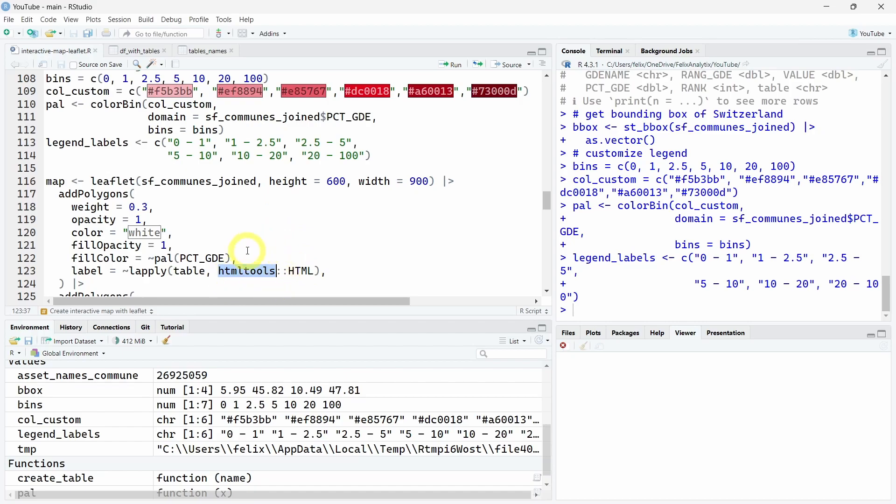
mouse_move(275, 239)
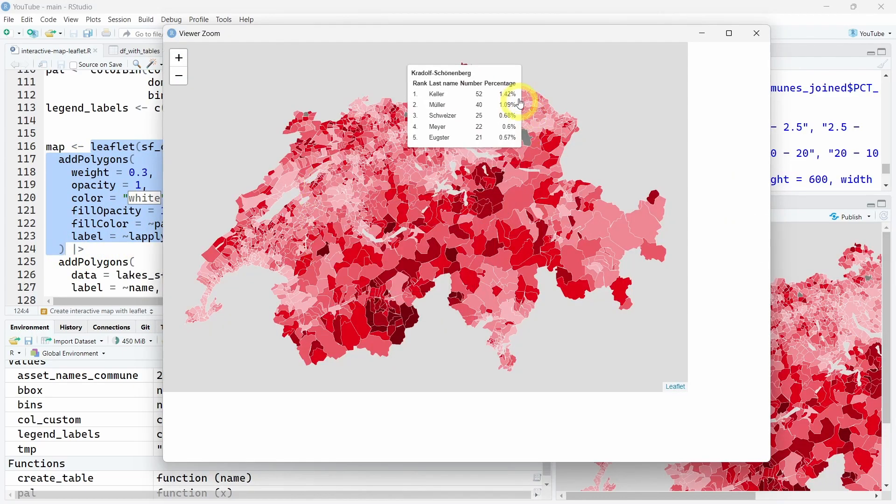
mouse_move(403, 222)
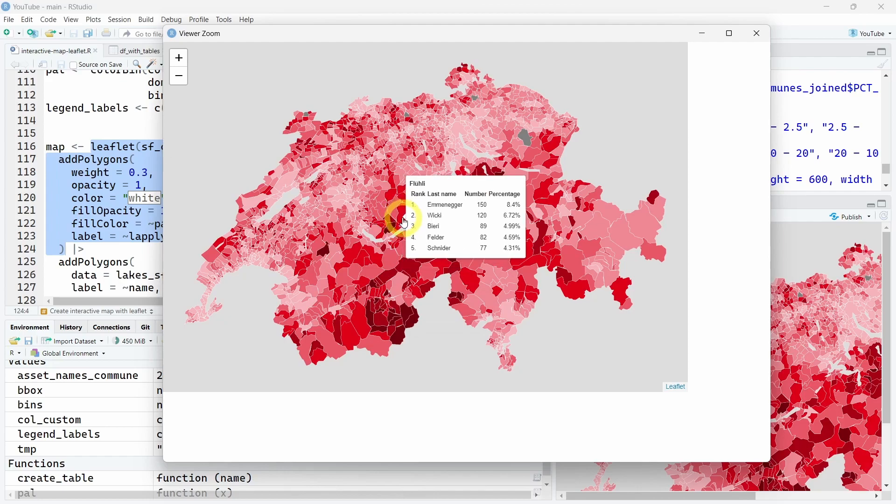
mouse_move(385, 184)
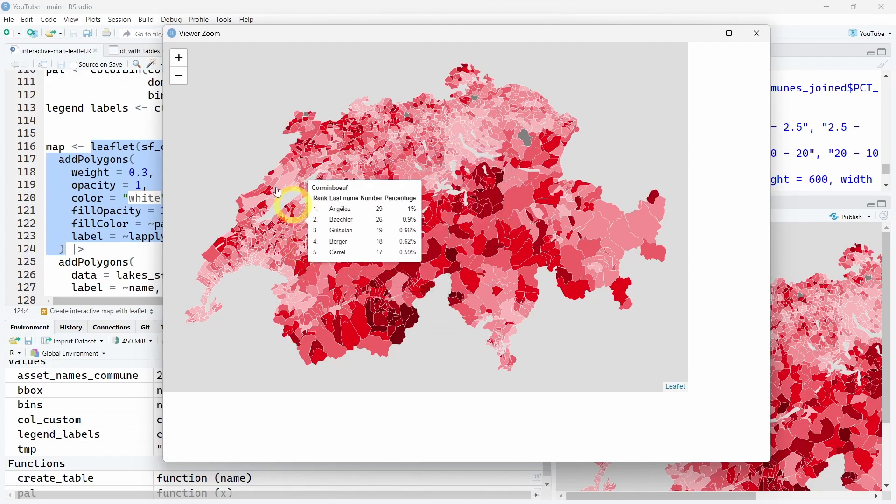
click(178, 57)
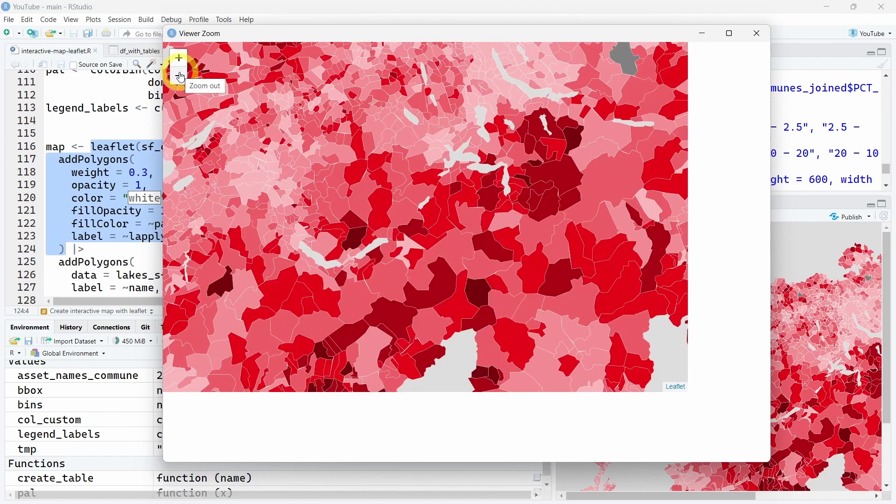
click(178, 76)
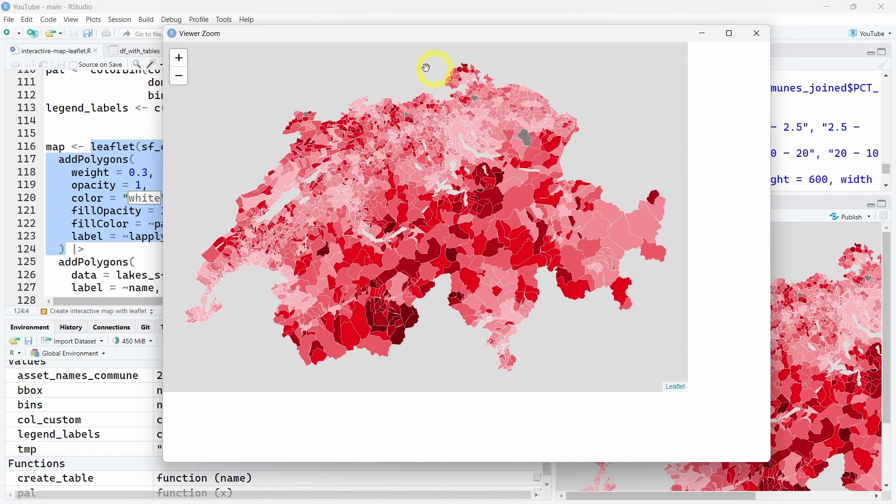
mouse_move(596, 360)
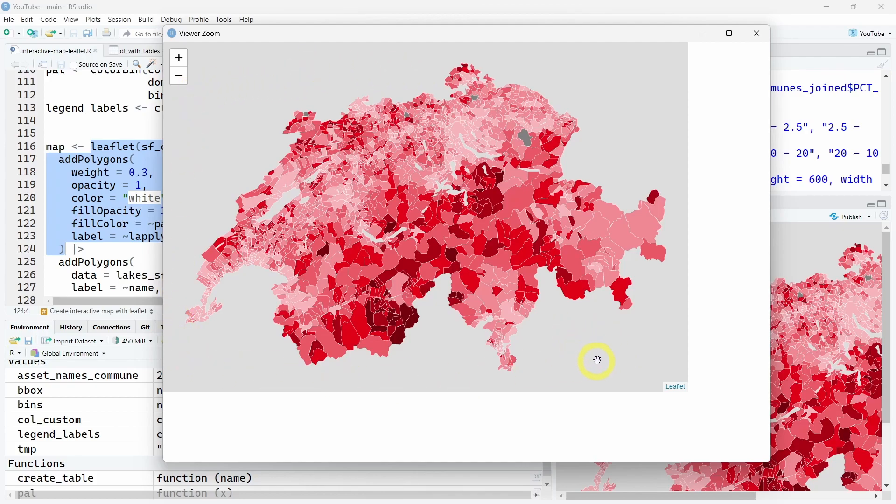
mouse_move(331, 371)
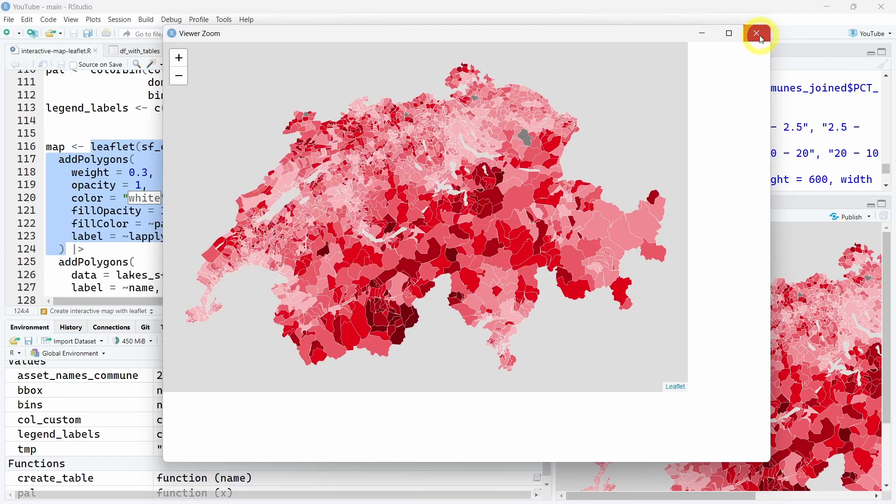
click(759, 33)
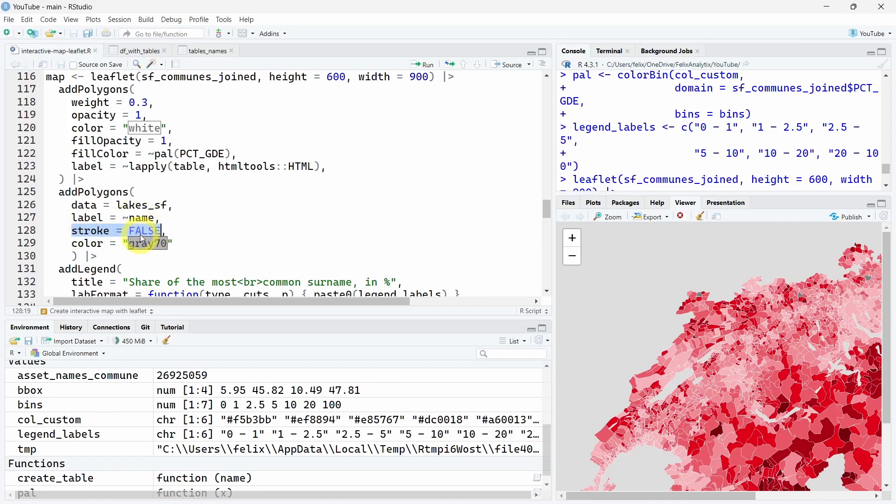
Step: Run the lakes_sf addPolygons layer (stroke = FALSE, color "gray70", label ~name) and pan the map
click(149, 242)
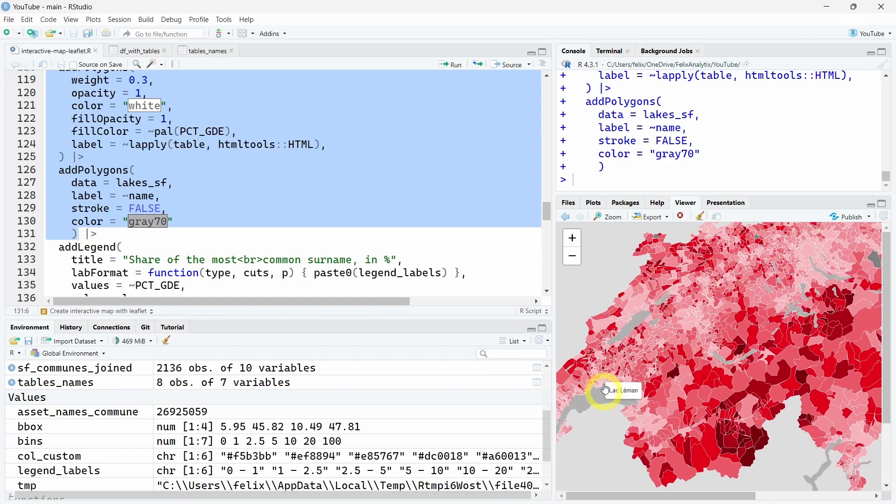
drag(604, 391, 816, 251)
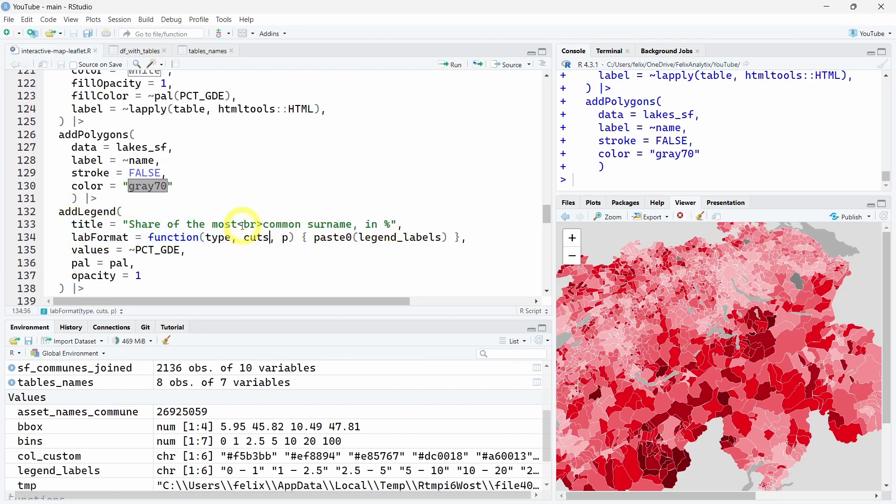
Step: Review the addLegend title with its line break and the labFormat returning legend_labels
double_click(245, 224)
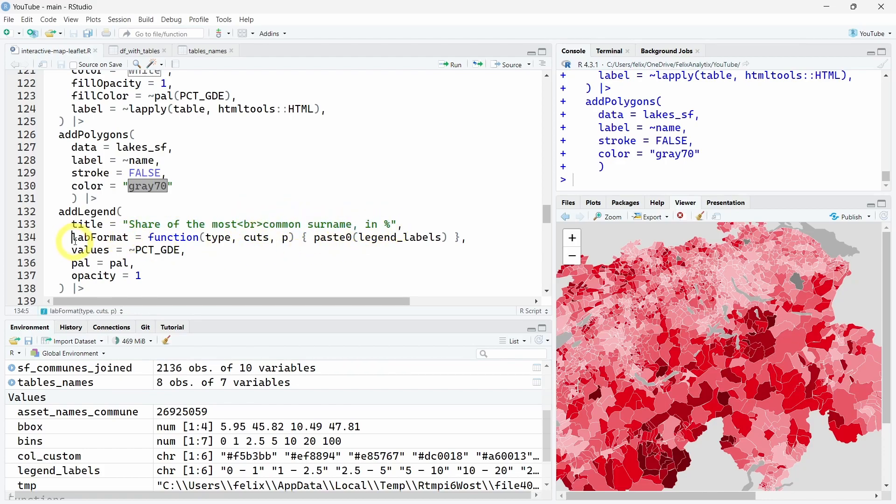
double_click(100, 237)
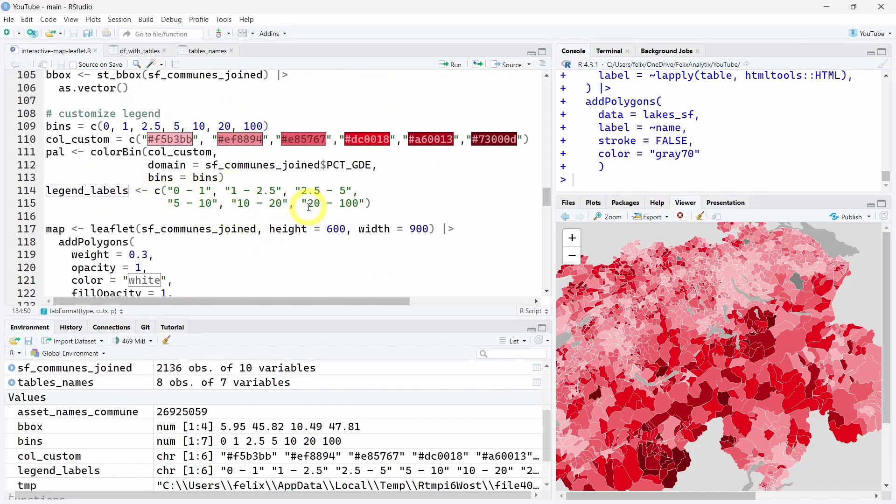
scroll(down, 3)
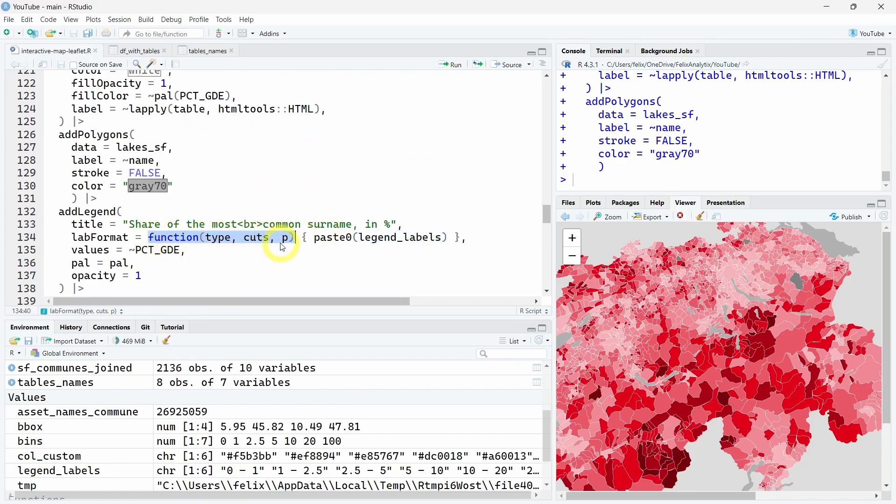
mouse_move(852, 266)
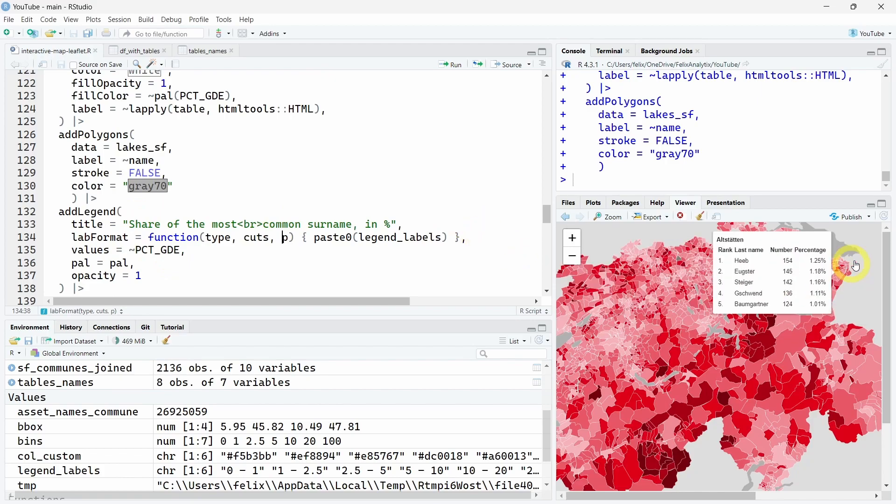
scroll(down, 3)
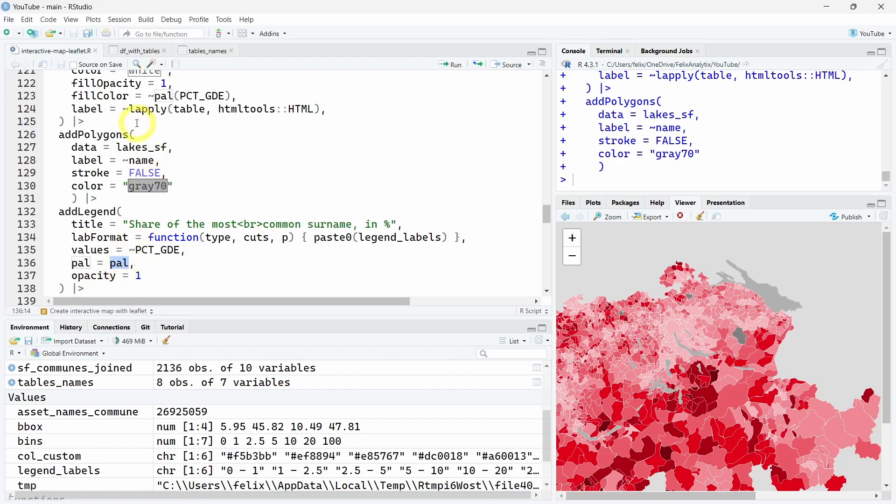
Step: Confirm pal = pal and opacity = 1 in addLegend and run the map code with the legend
click(114, 263)
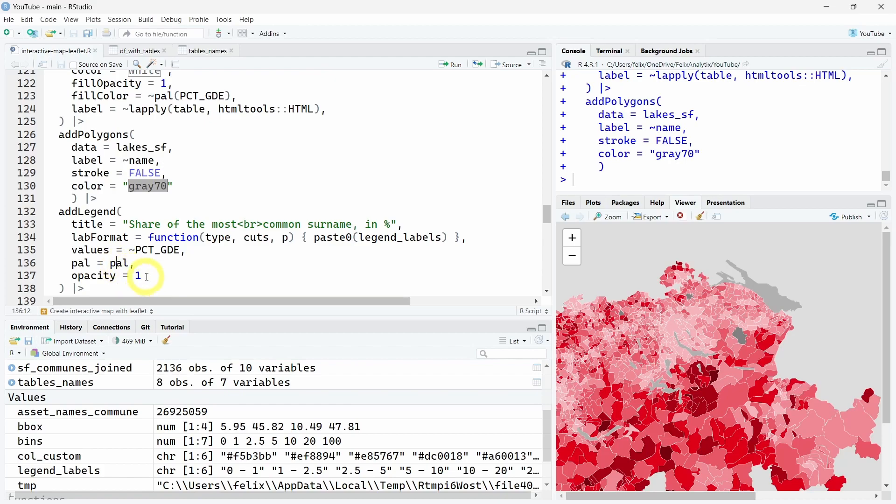
triple_click(94, 275)
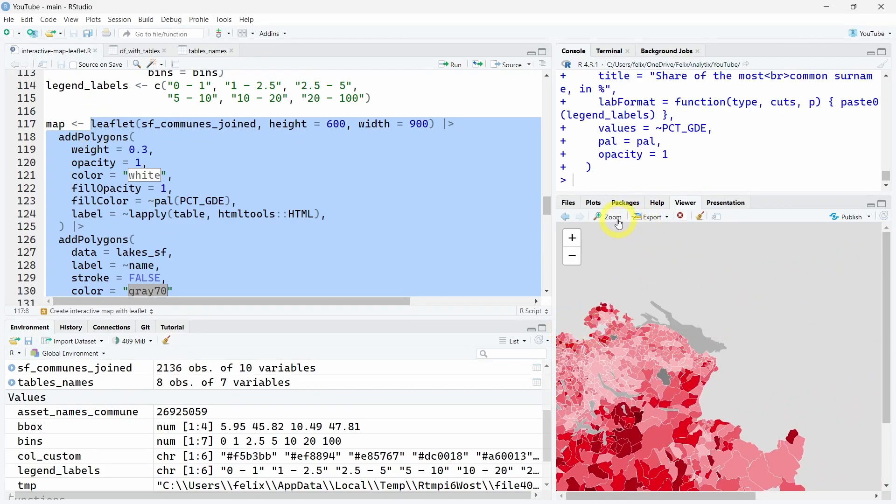
click(613, 216)
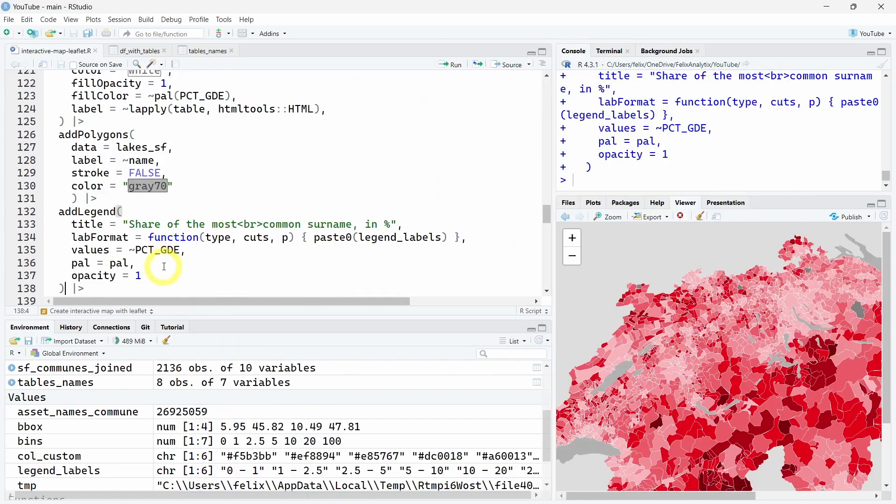
Step: Set addTiles with an empty urlTemplate and minZoom = 8, maxZoom = 12 and run it
scroll(down, 3)
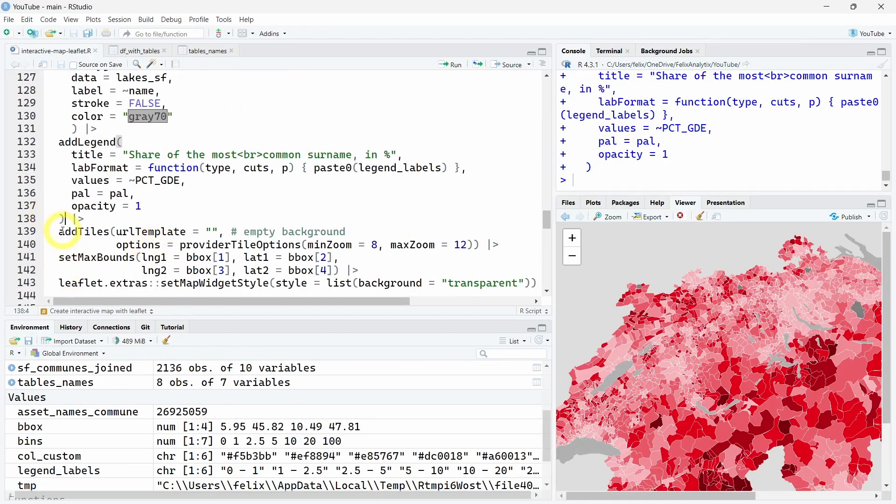
mouse_move(68, 232)
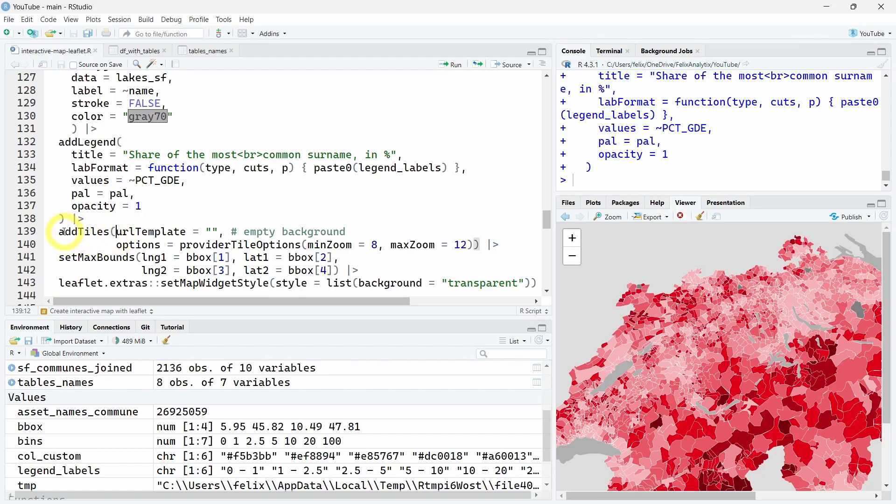
double_click(85, 232)
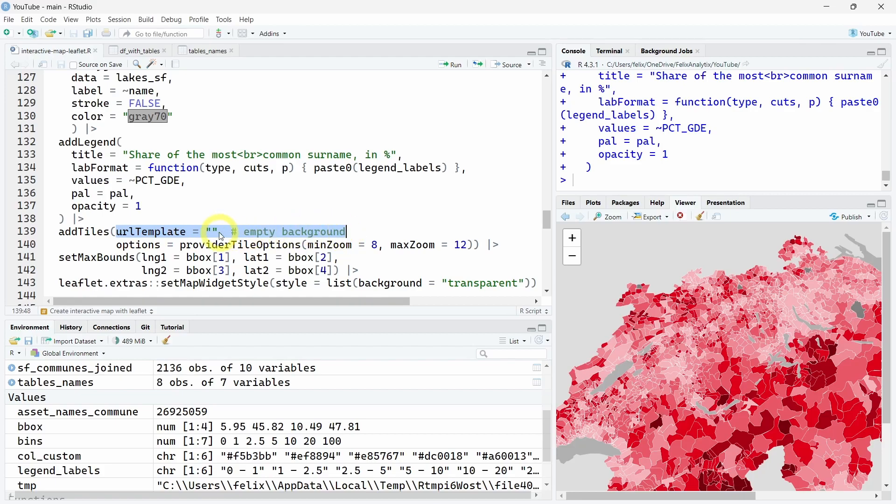
click(207, 232)
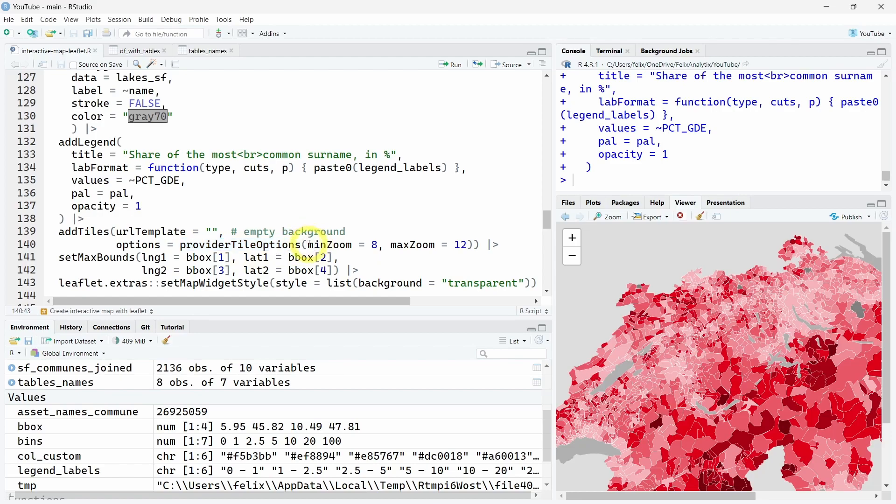
drag(306, 244, 464, 245)
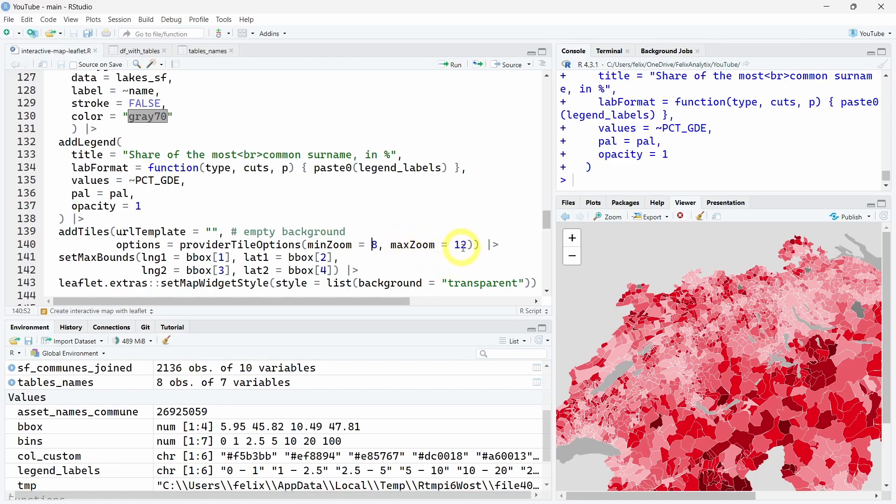
mouse_move(571, 238)
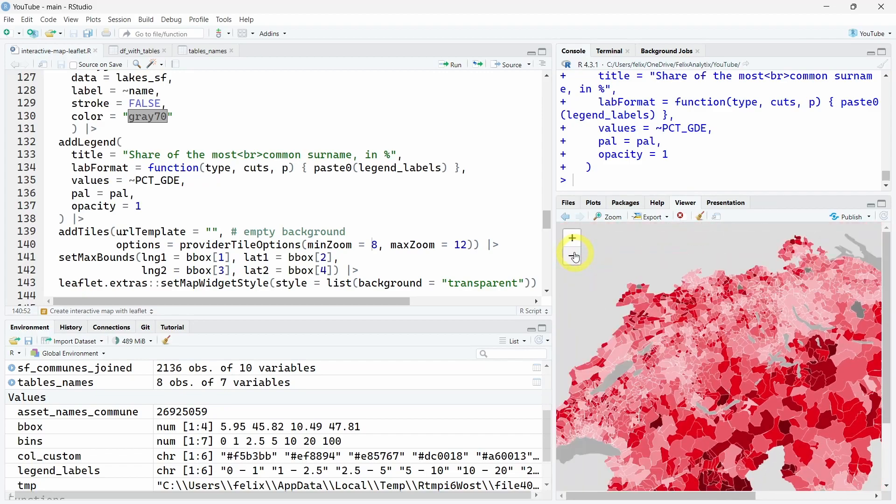
Step: Test the Viewer map's zoom buttons against the 8 and 12 zoom limits
click(573, 258)
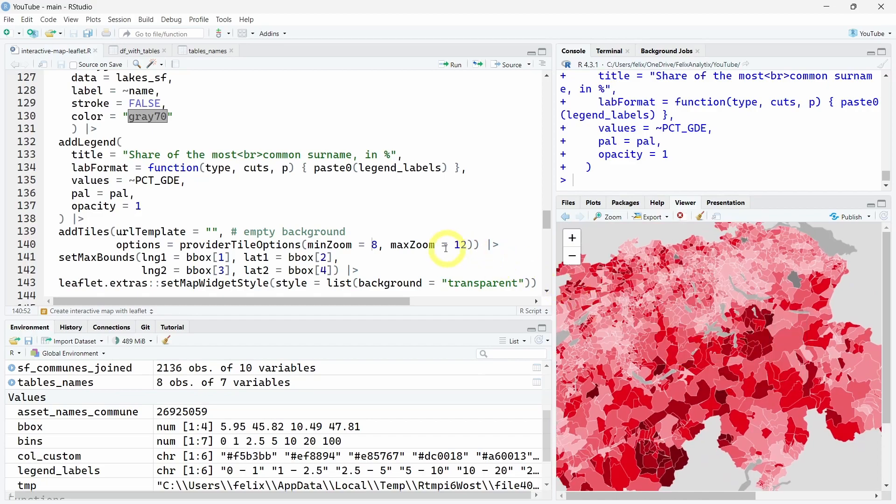
double_click(328, 245)
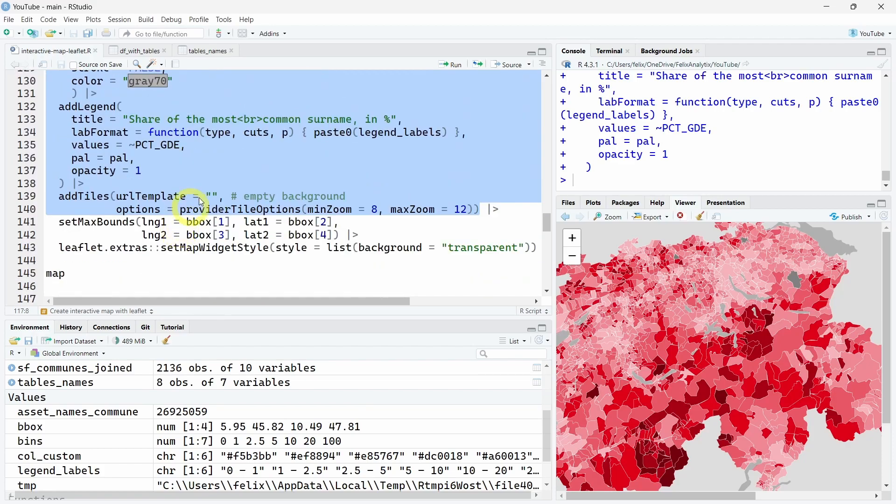
mouse_move(213, 176)
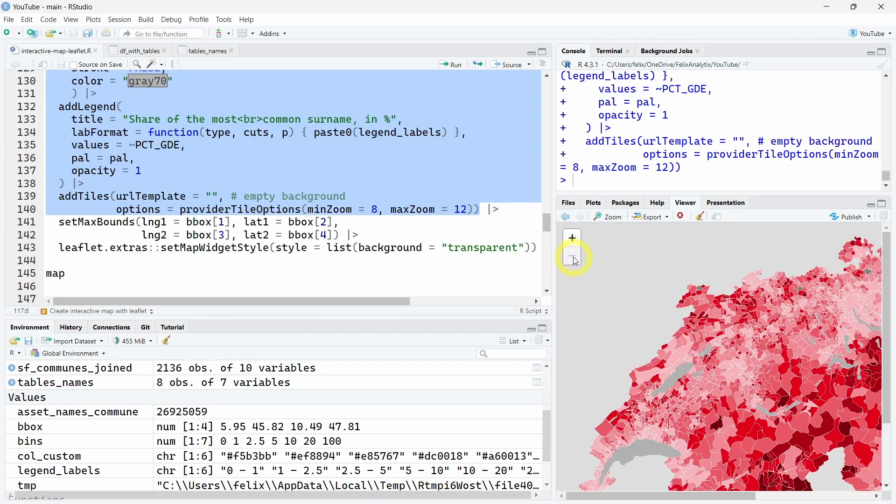
click(668, 305)
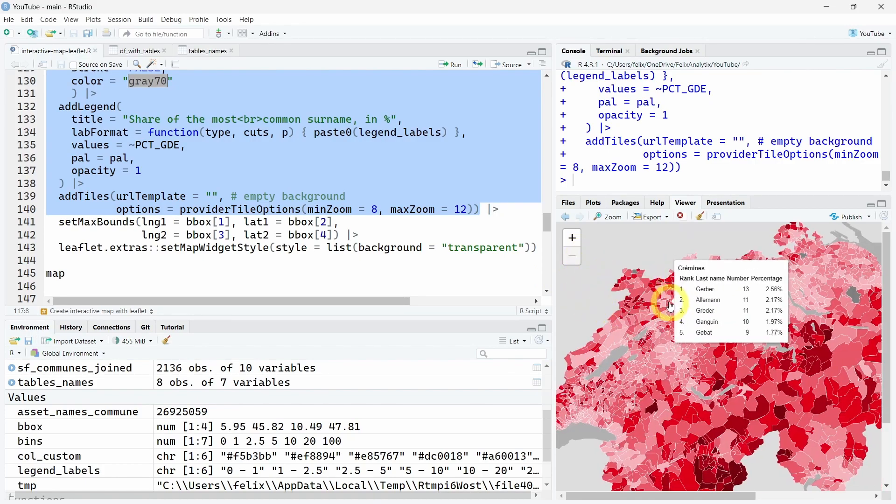
click(572, 237)
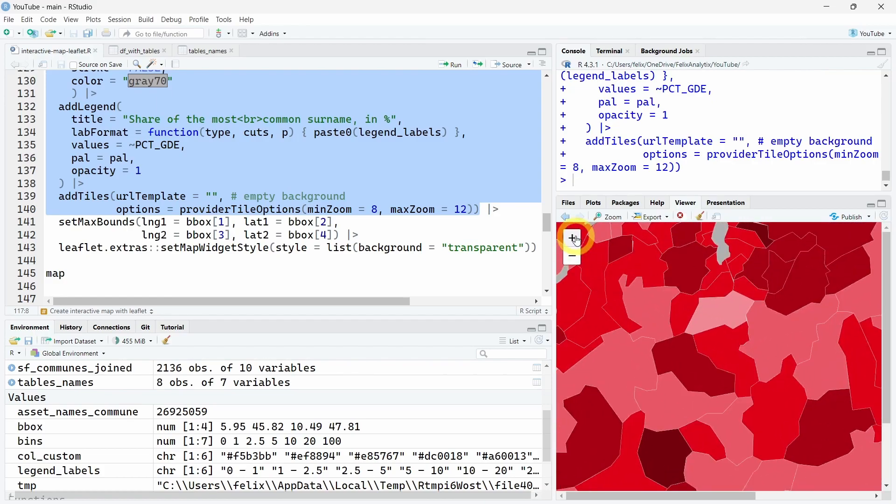
click(571, 238)
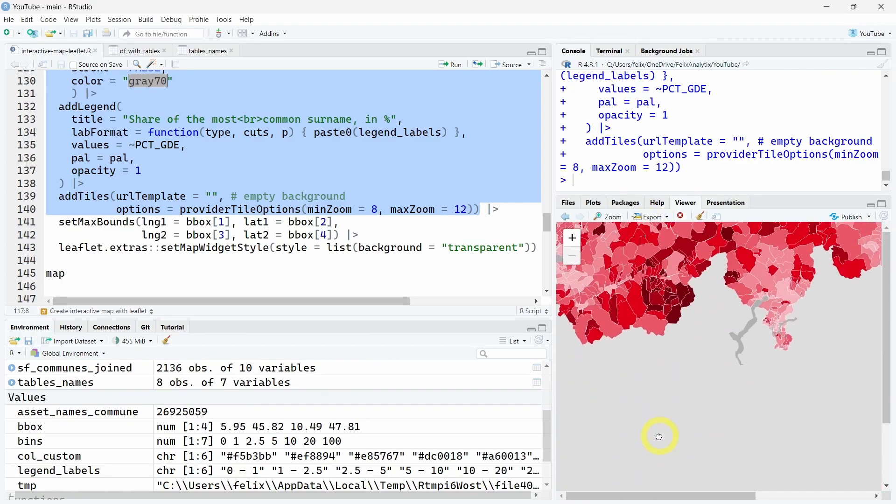
Step: Pan the map far south and north of Switzerland to show unbounded panning
drag(660, 437, 688, 392)
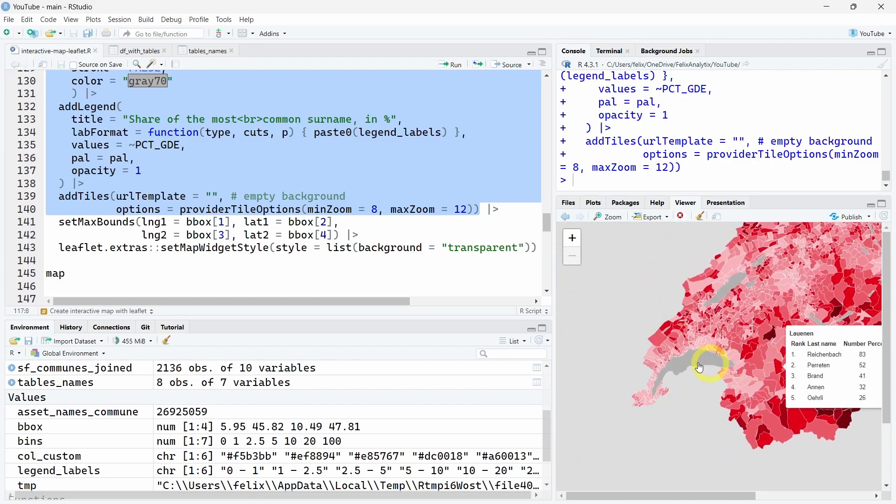
drag(700, 366, 660, 386)
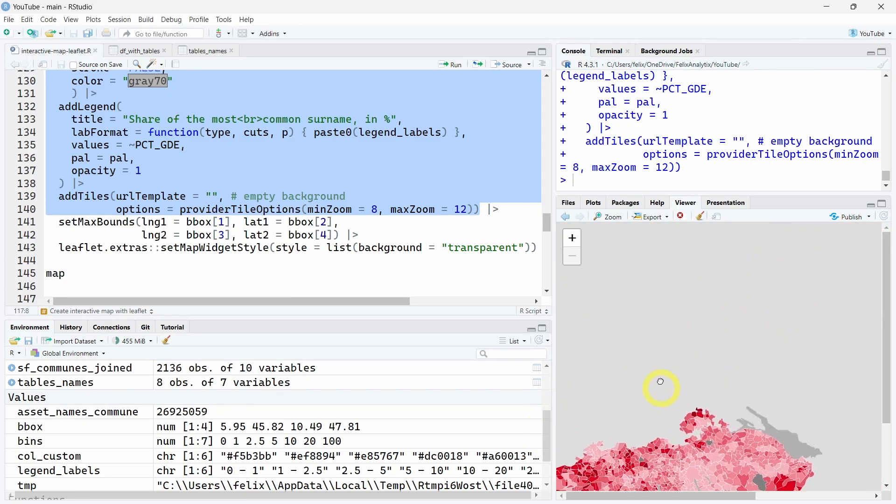
Step: Inspect st_bbox, run the pipeline with setMaxBounds(bbox...) and test panning stays within Switzerland
click(52, 222)
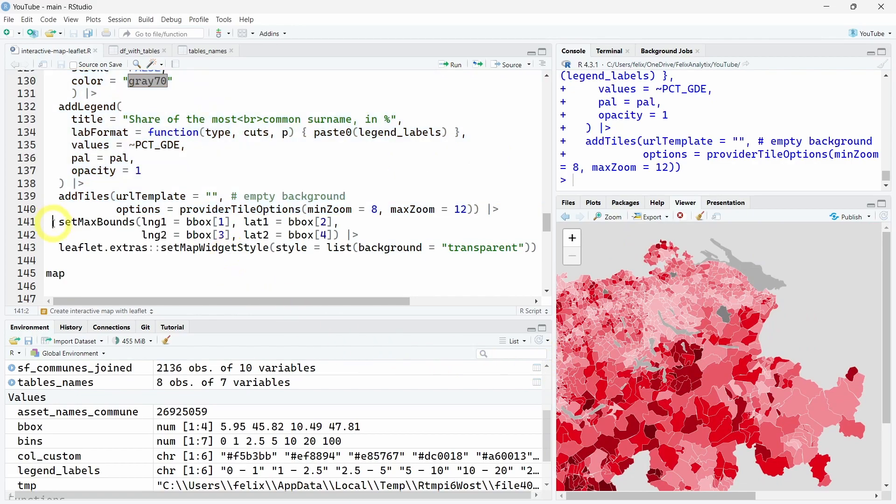
double_click(85, 222)
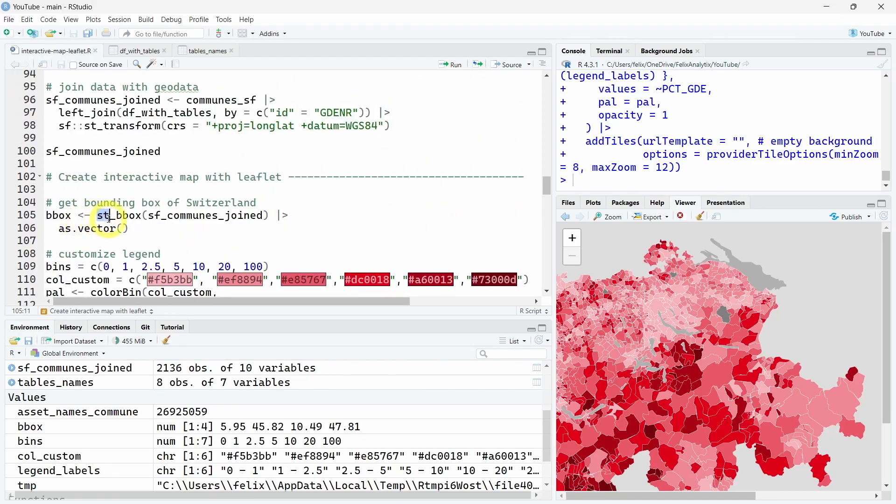
double_click(118, 216)
text(bbox[1])
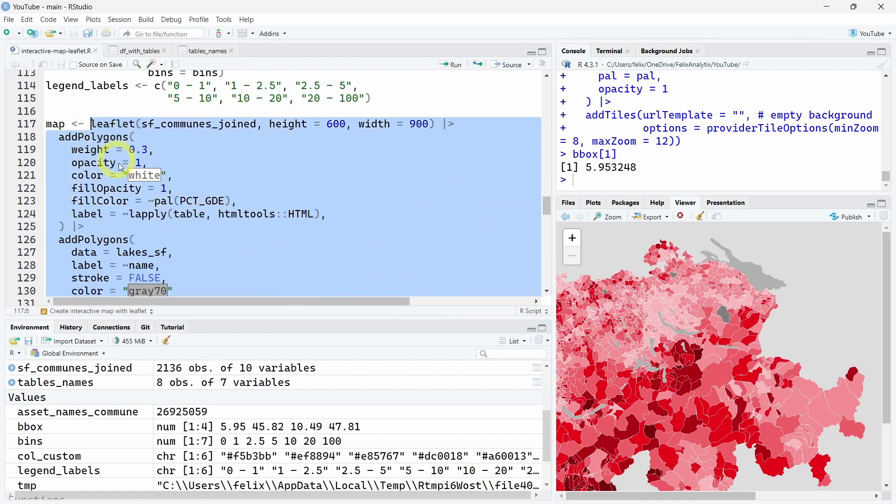
scroll(down, 3)
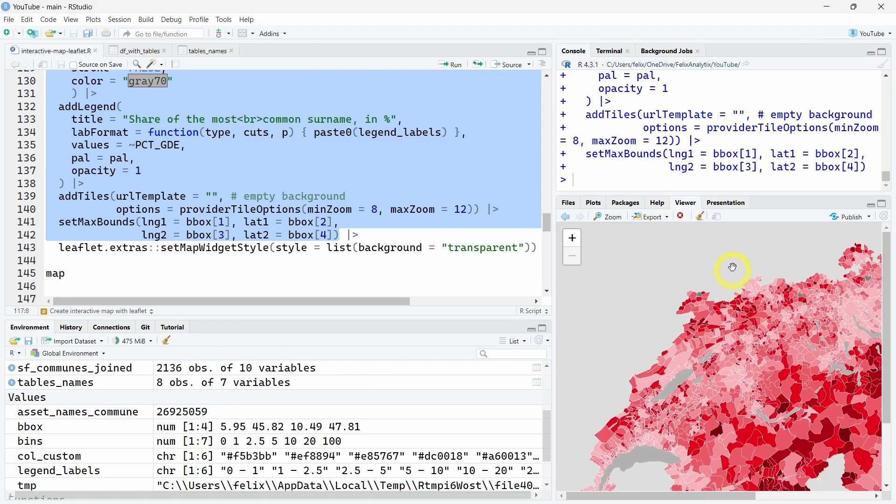
click(577, 333)
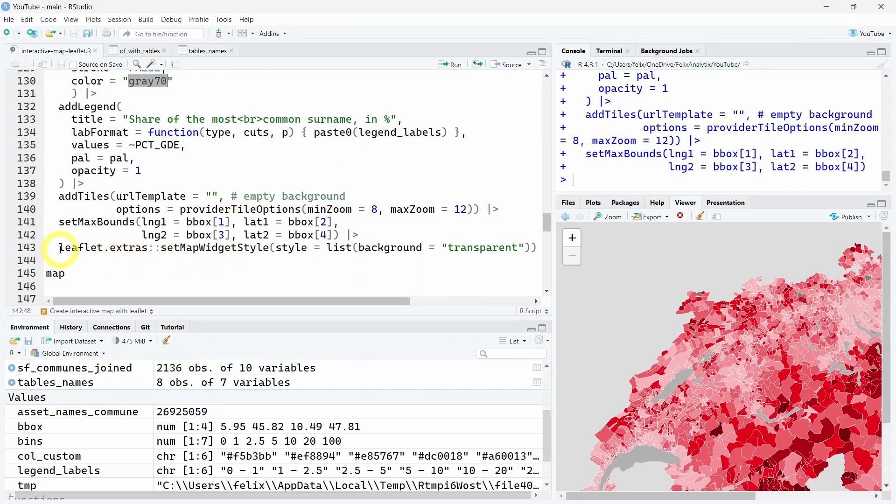
Step: Run the pipeline with leaflet.extras::setMapWidgetStyle transparent background and store it as map
double_click(103, 247)
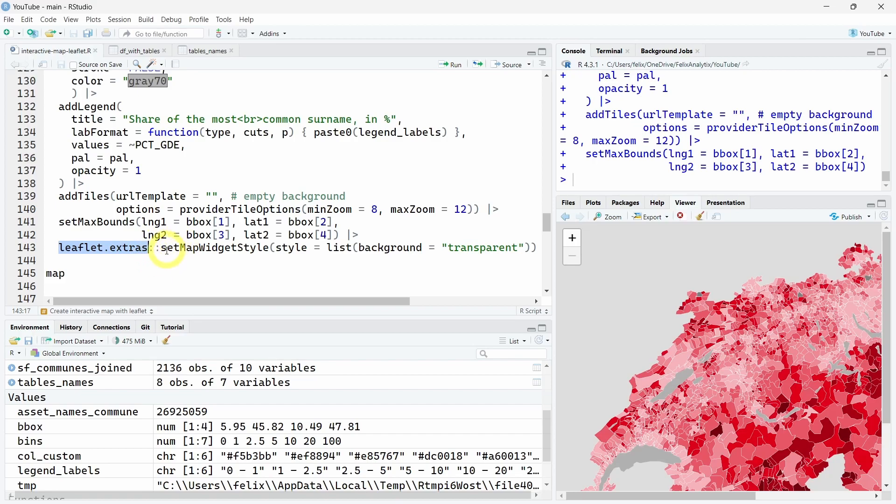
double_click(194, 248)
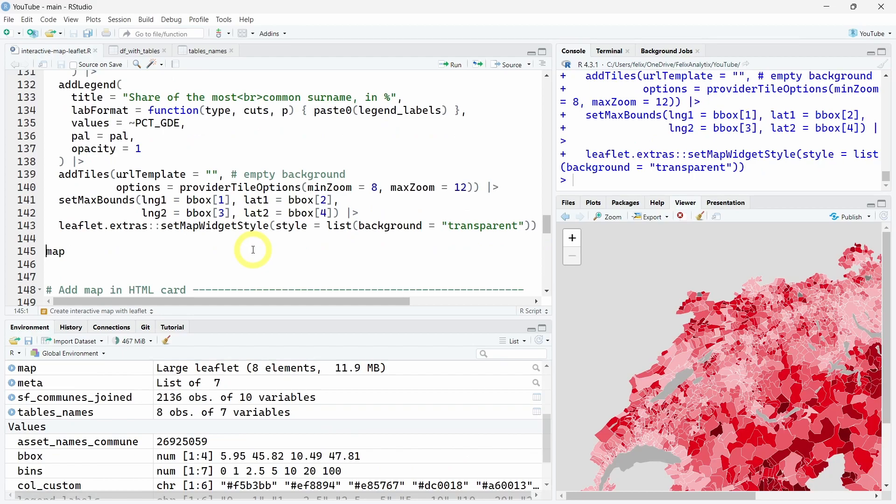
scroll(up, 3)
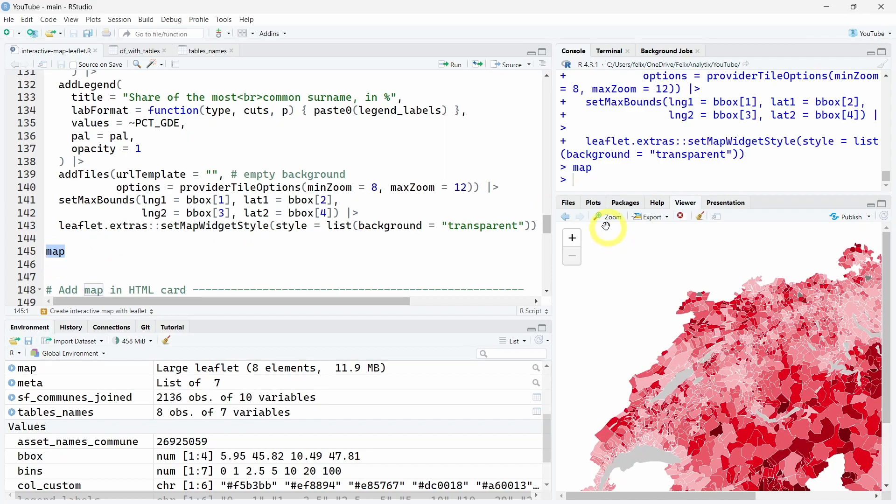
Step: Preview the map enlarged with its legend and surname tooltips, then close the window
click(608, 216)
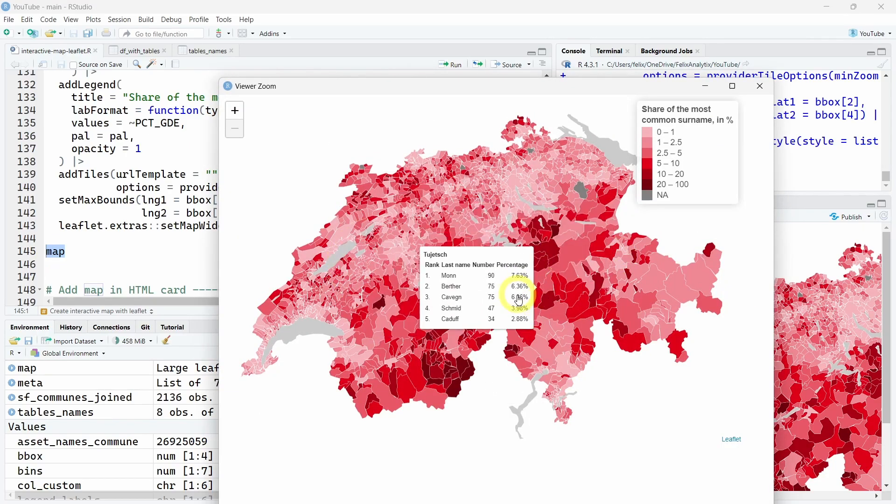
mouse_move(446, 292)
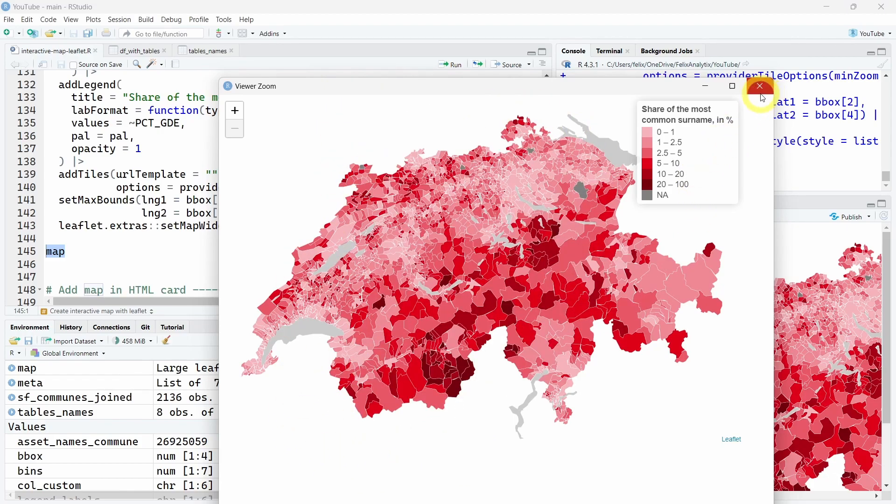
click(761, 86)
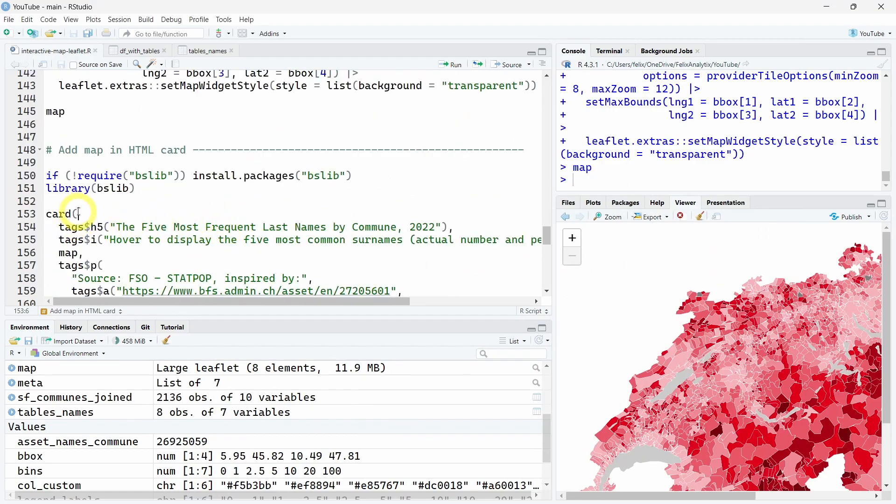
Step: Run the card(...) block with tags$h5 title, tags$i hover hint, map and tags$p links, and view it enlarged
double_click(68, 253)
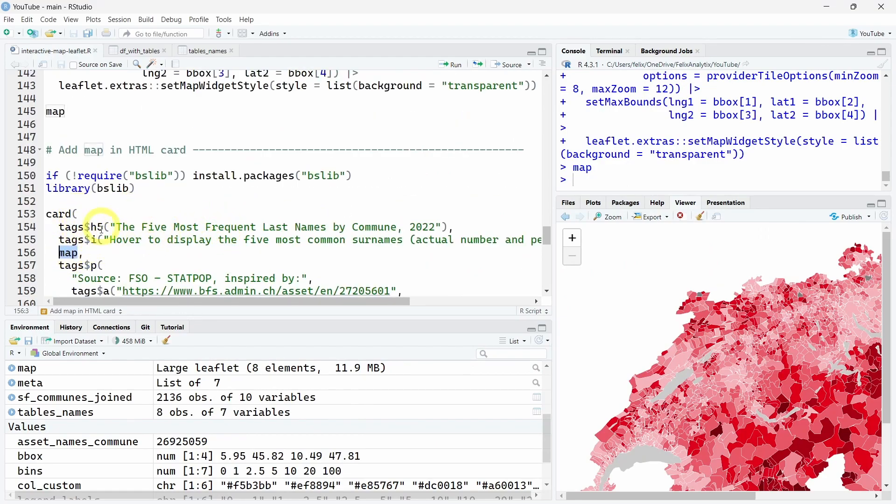
drag(58, 227, 261, 227)
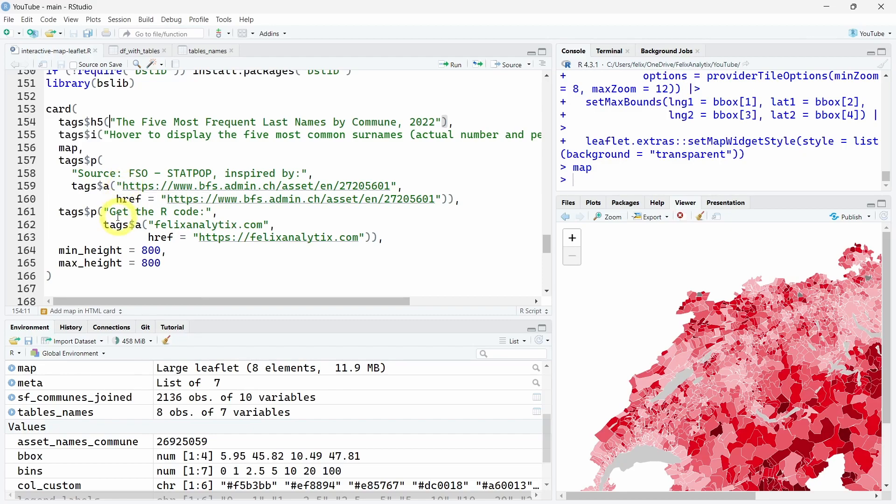
triple_click(91, 250)
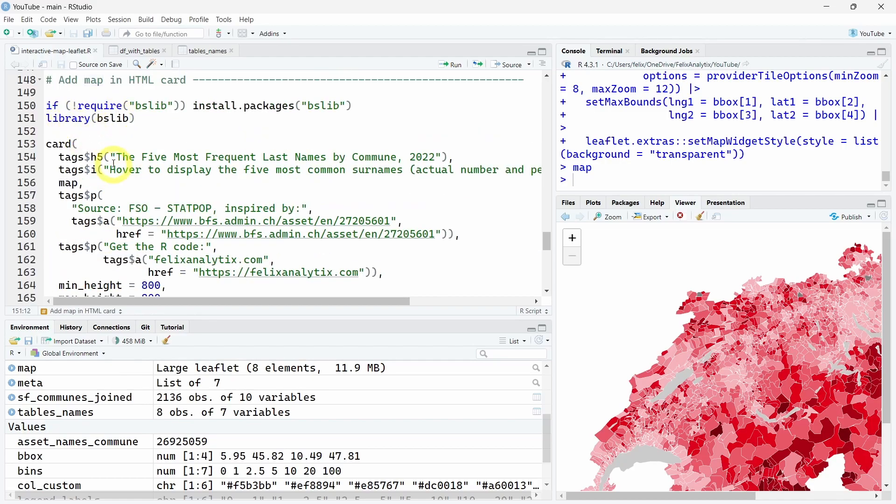
click(52, 131)
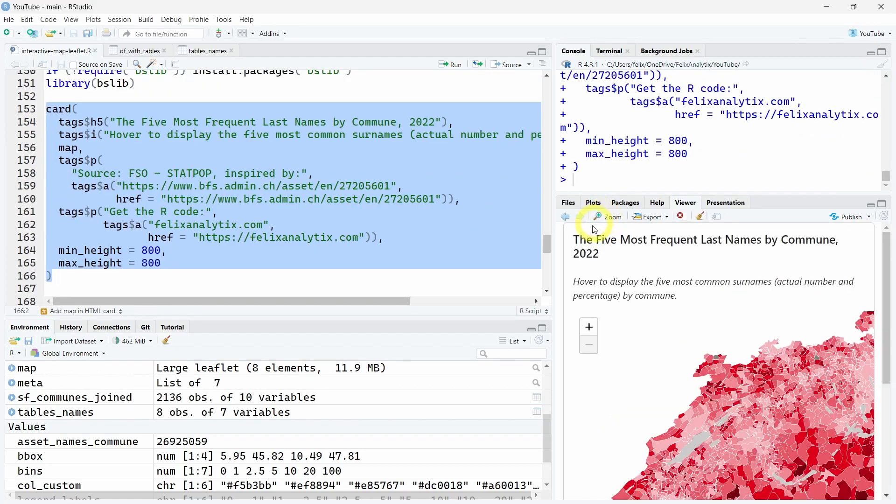
click(608, 217)
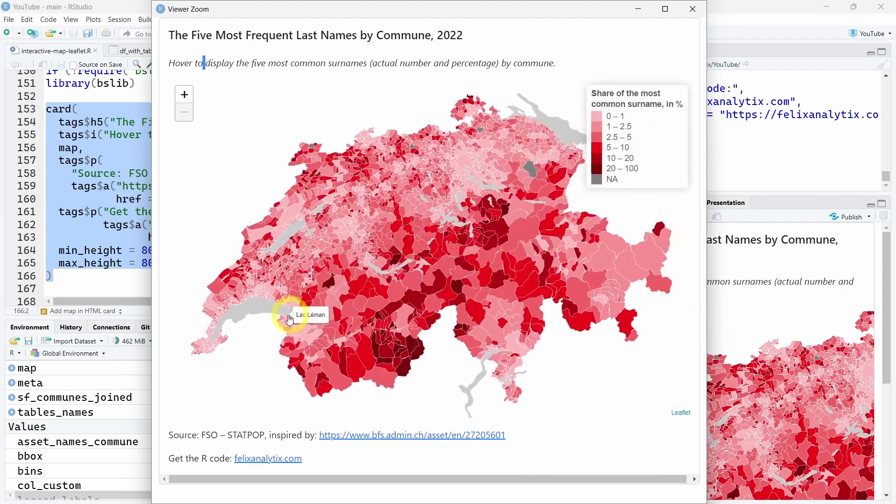
mouse_move(353, 322)
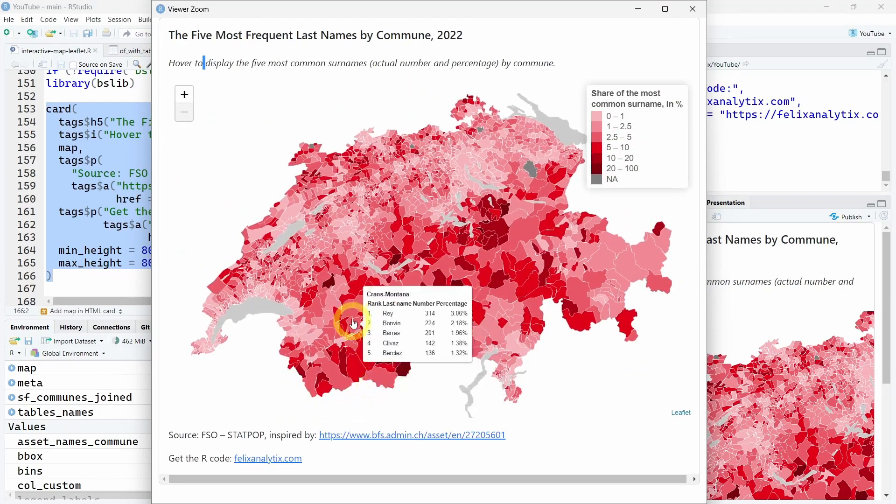
mouse_move(350, 317)
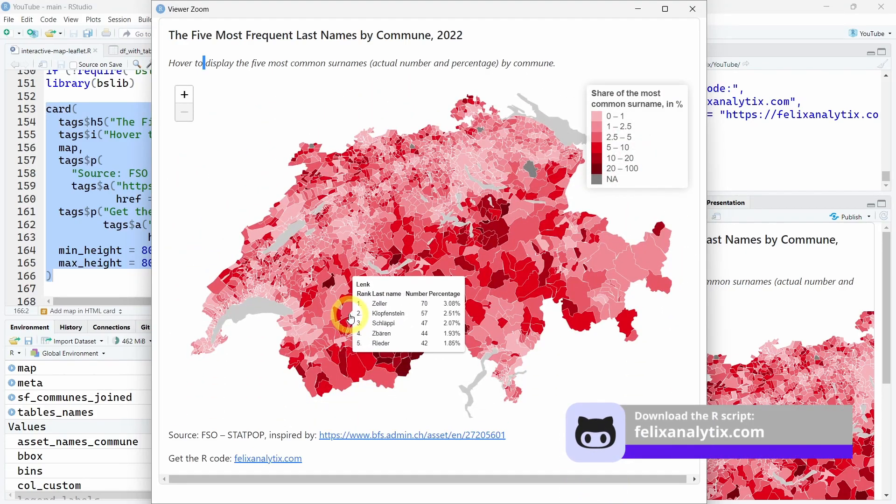